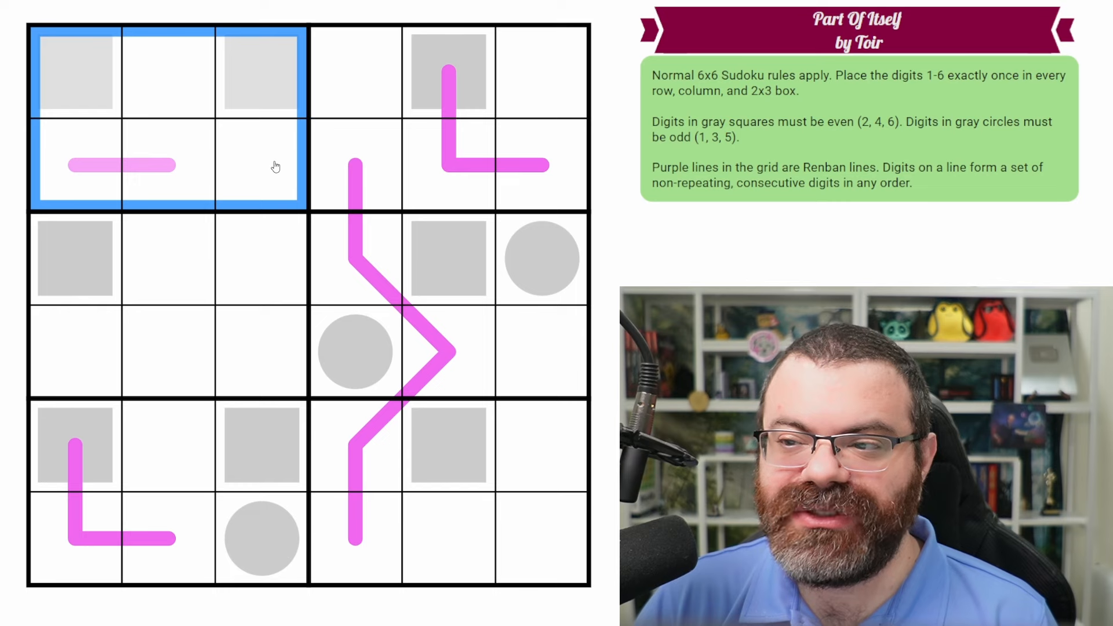
# Highlight the top-left box and odd circles, and try digits 2 and 4 on the corner line
pyautogui.click(260, 164)
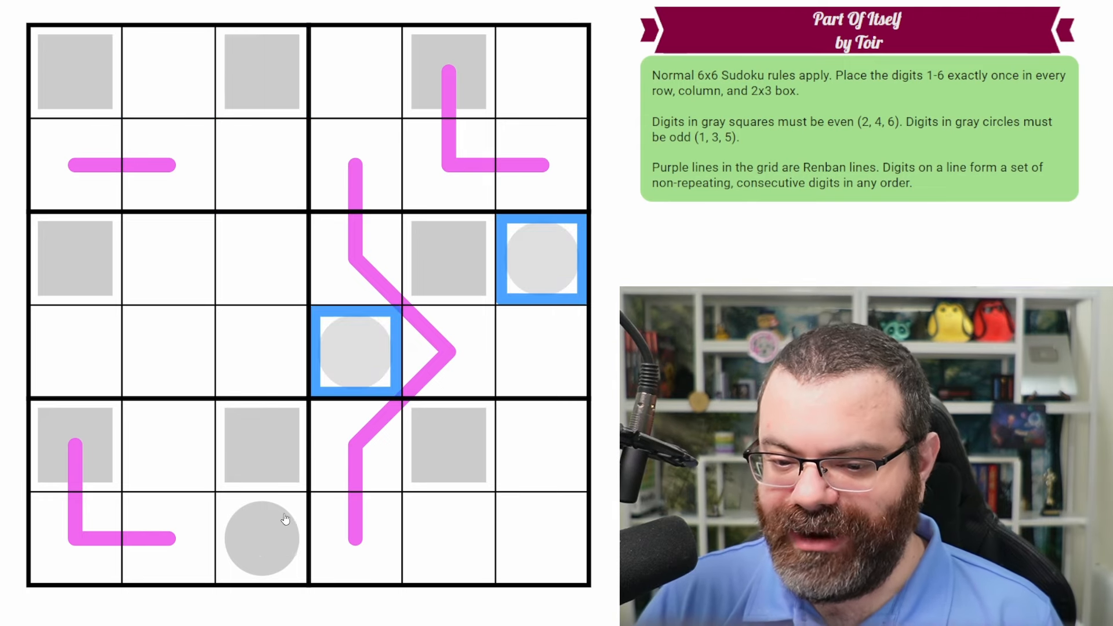
pyautogui.click(74, 71)
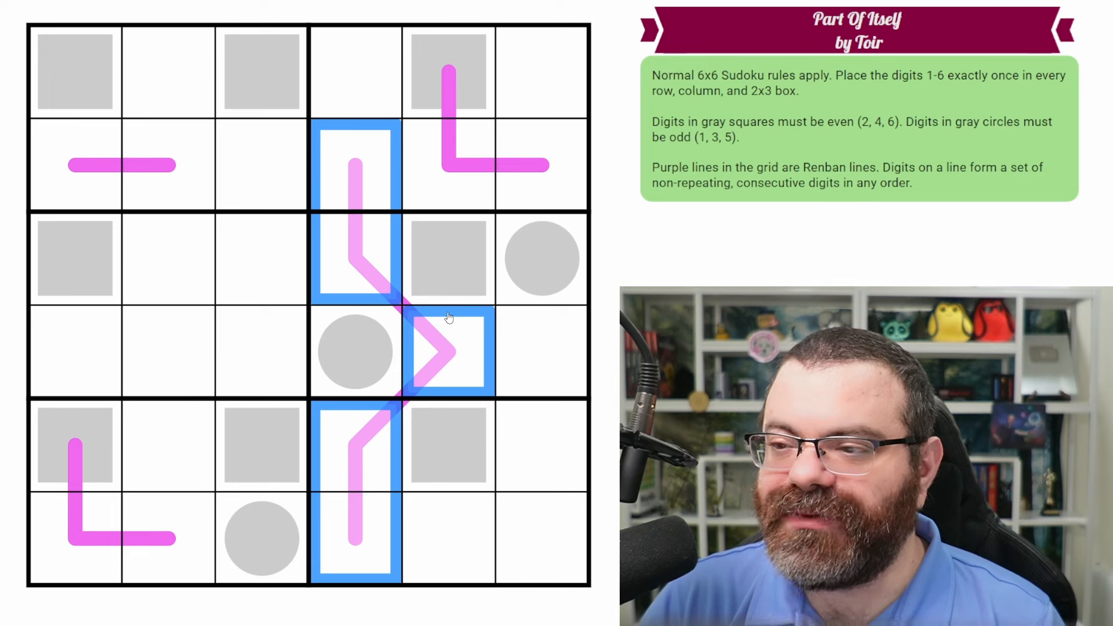
pyautogui.moveTo(459, 236)
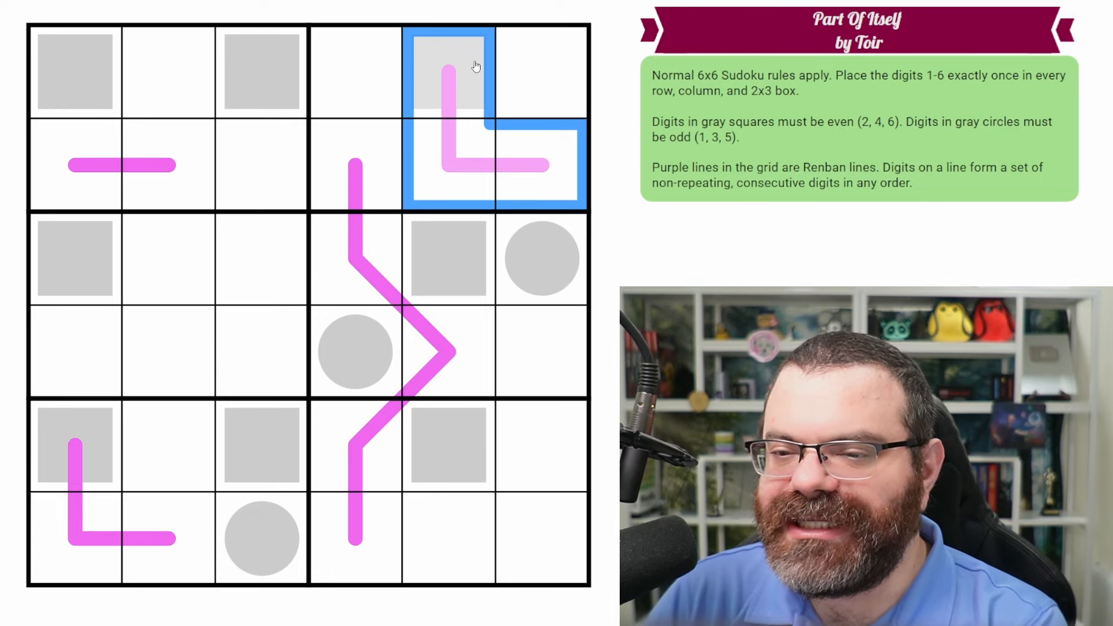
pyautogui.moveTo(529, 185)
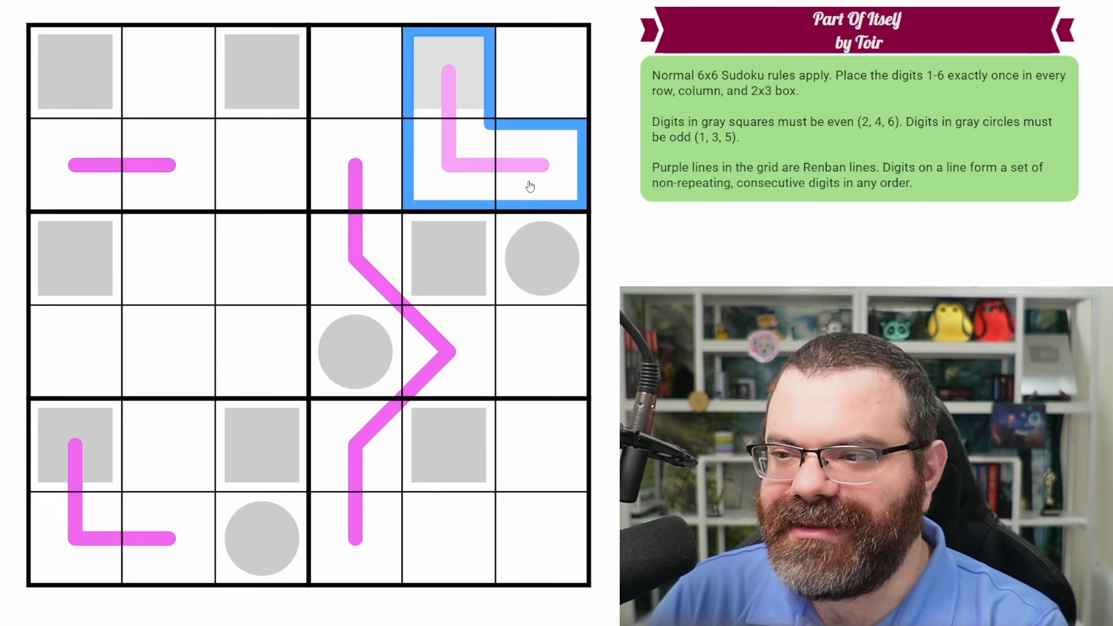
pyautogui.moveTo(601, 240)
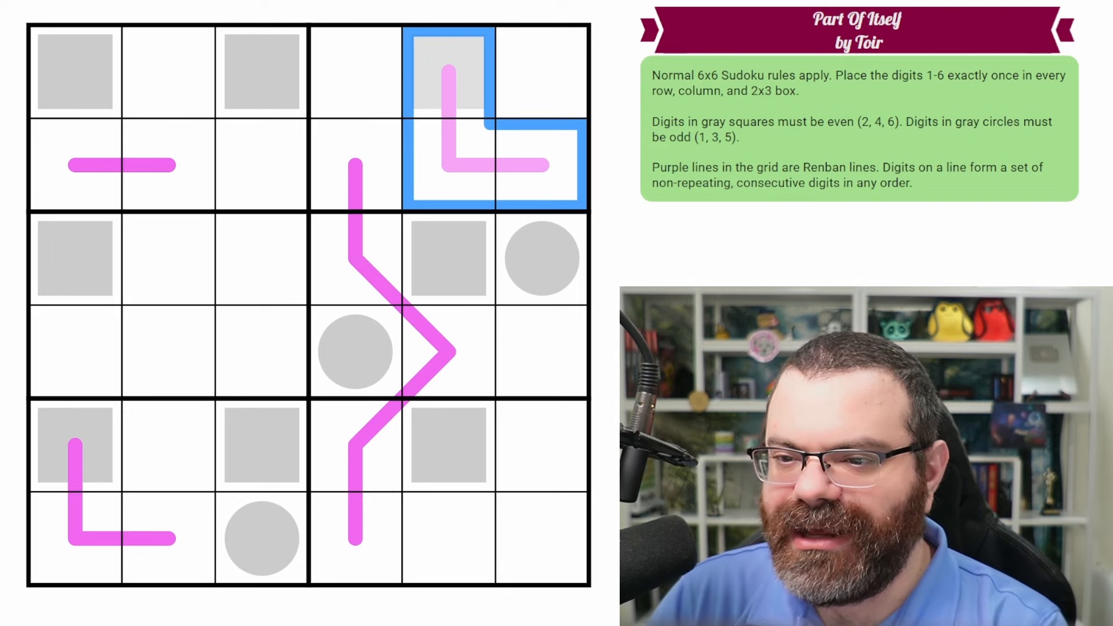
pyautogui.click(541, 164)
pyautogui.write('2')
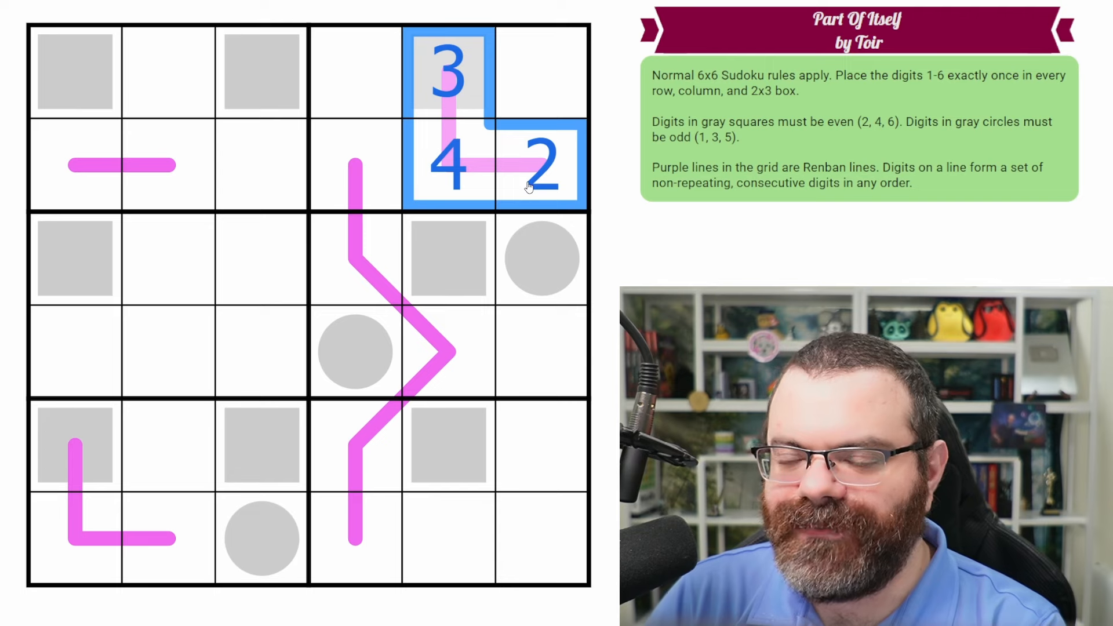
pyautogui.moveTo(521, 221)
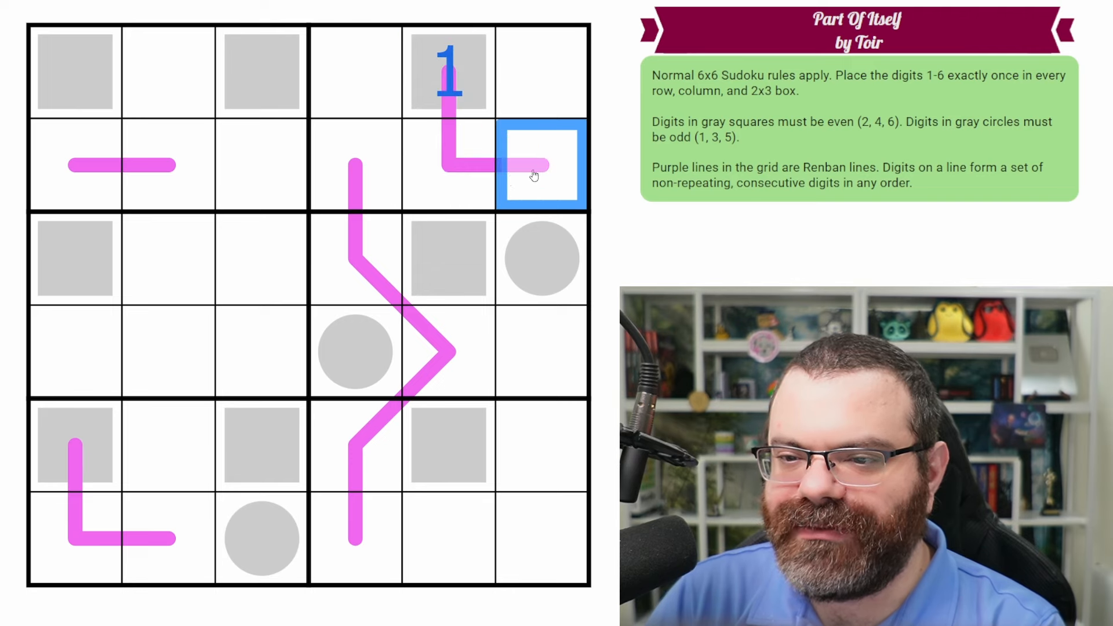
pyautogui.write('2')
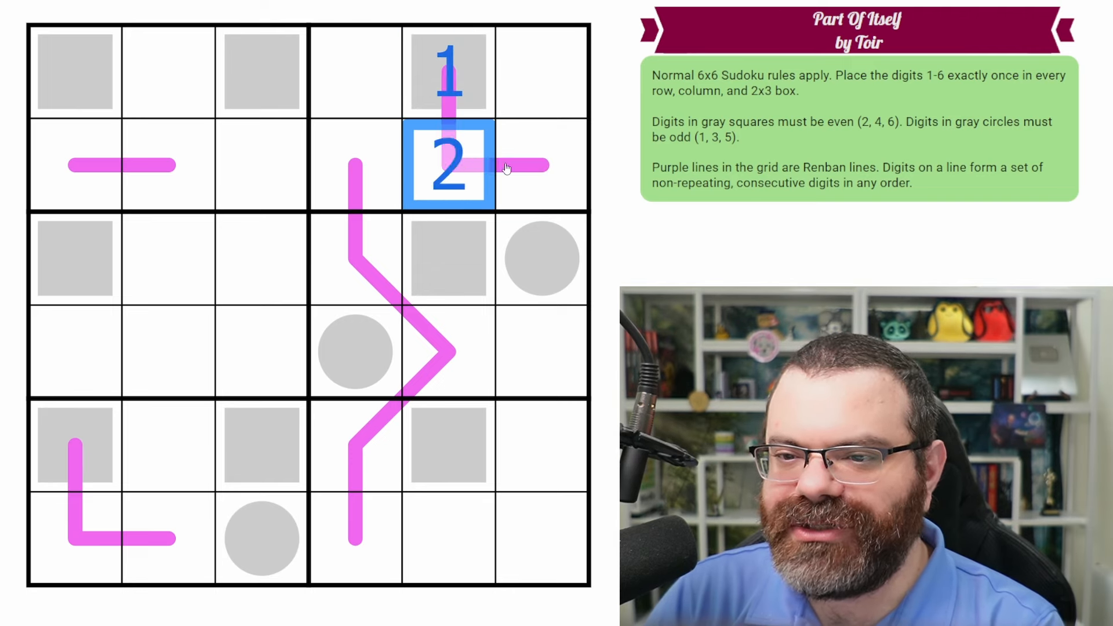
pyautogui.write('4')
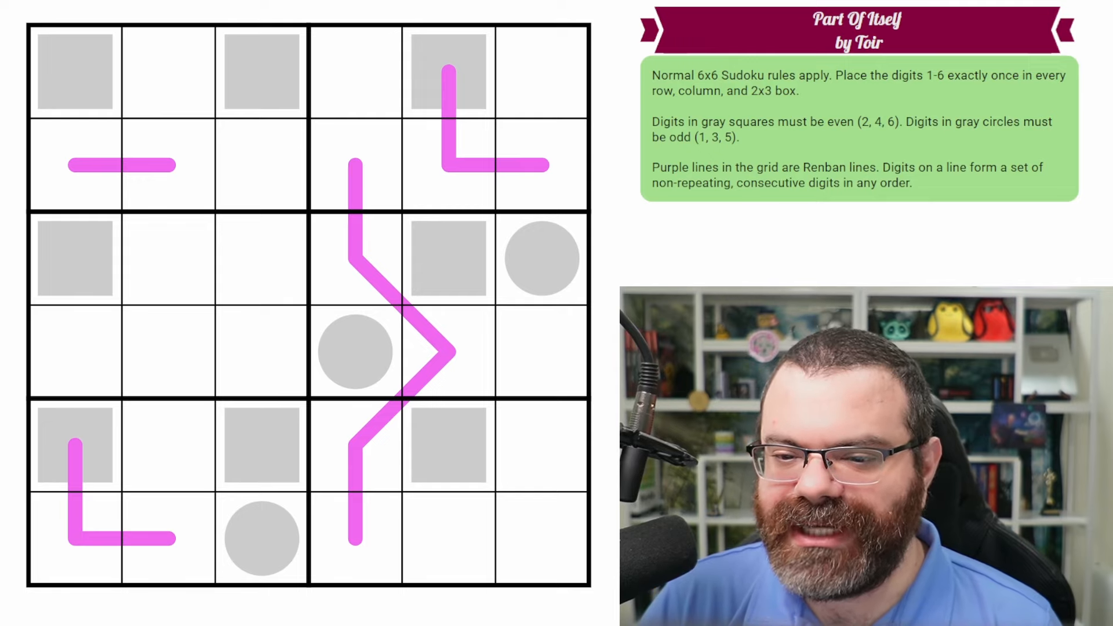
# Colour the gray square cells blue, top-row odd cells orange, and further cells by parity
pyautogui.click(307, 287)
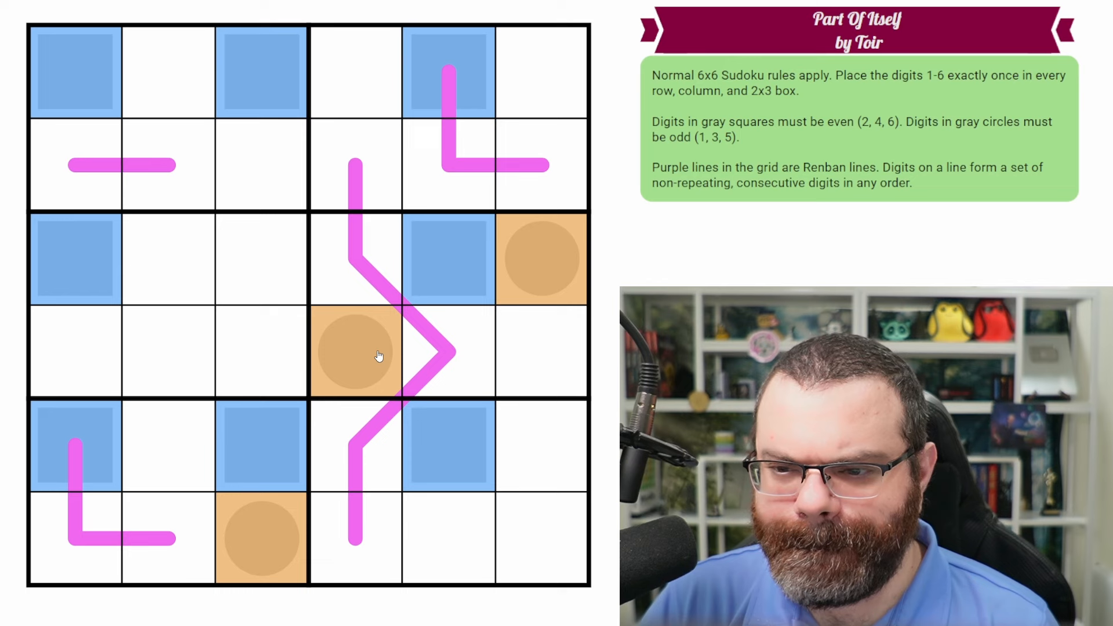
pyautogui.click(550, 176)
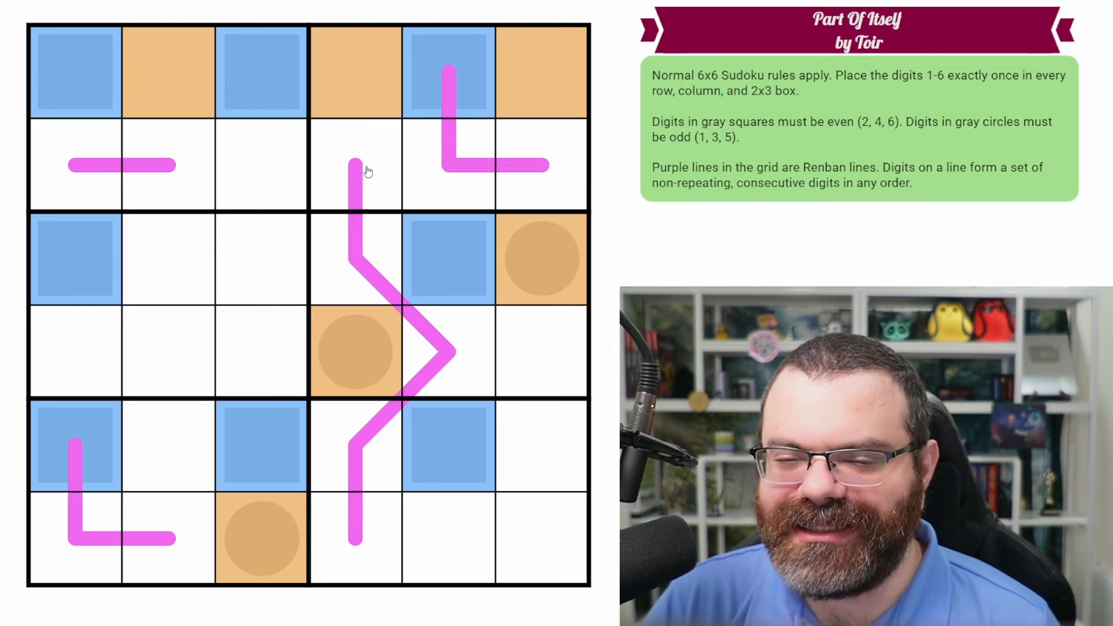
pyautogui.moveTo(353, 167)
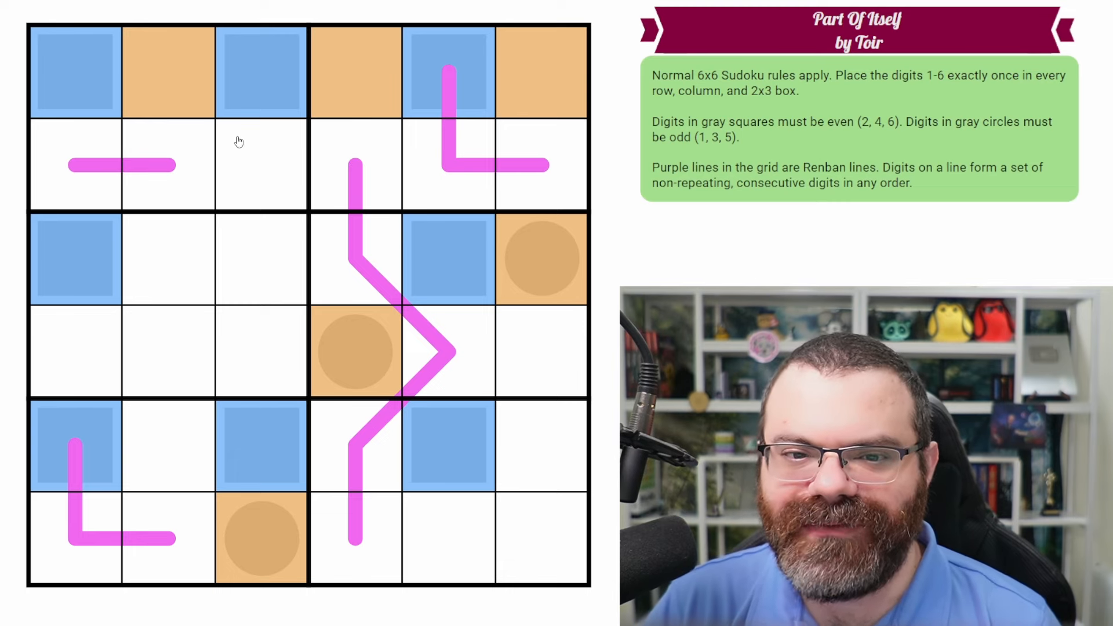
pyautogui.click(75, 165)
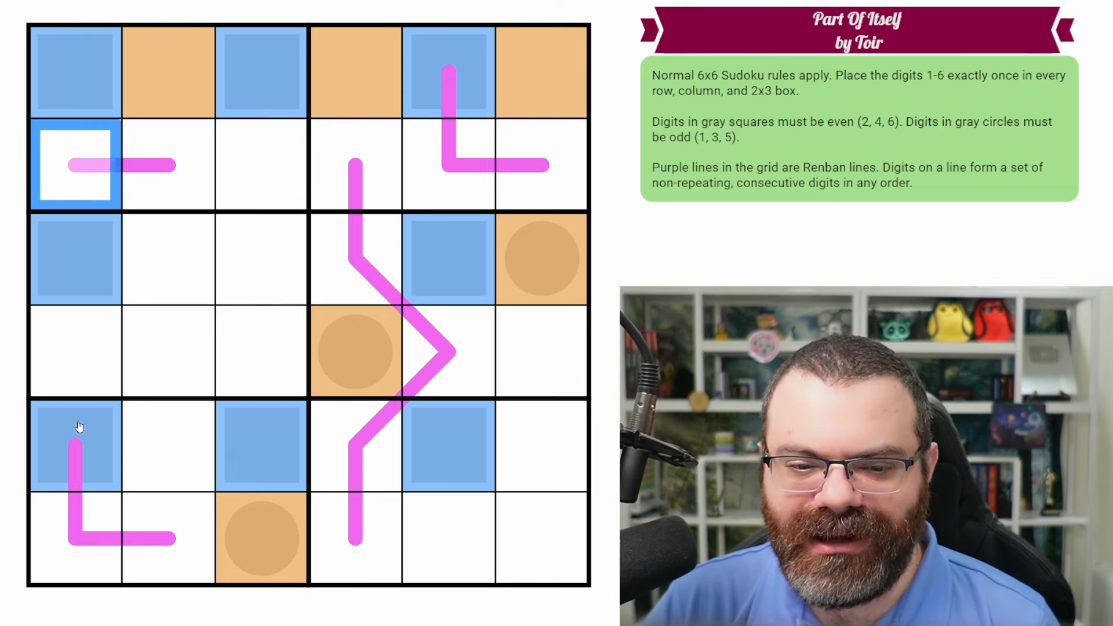
pyautogui.click(540, 537)
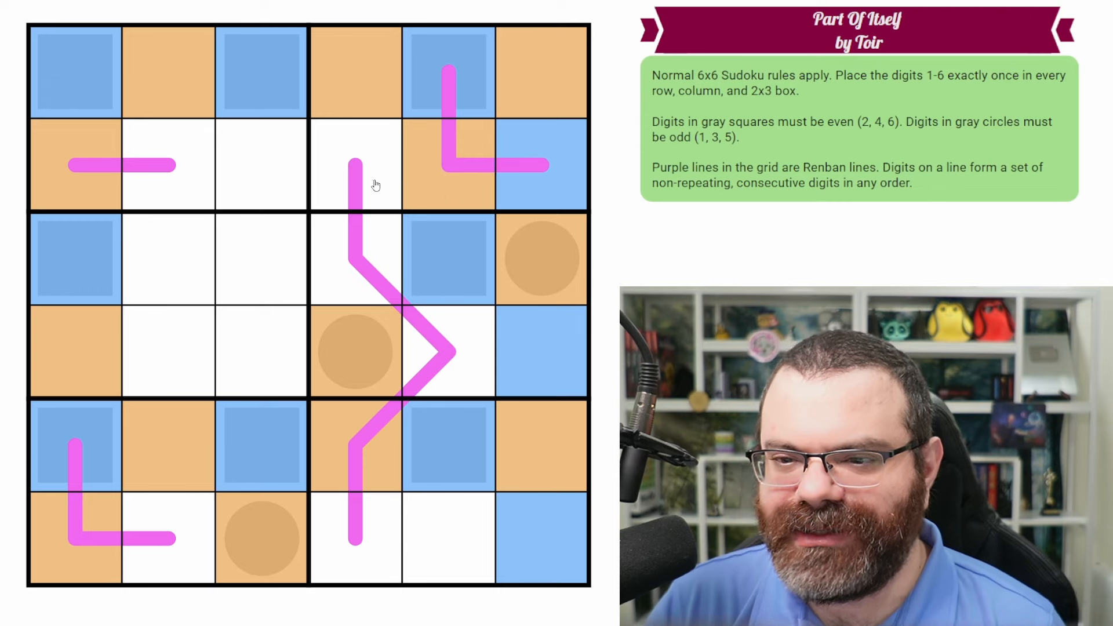
# Colour the long renban line's top cell blue and its rightmost bend cell orange
pyautogui.click(355, 163)
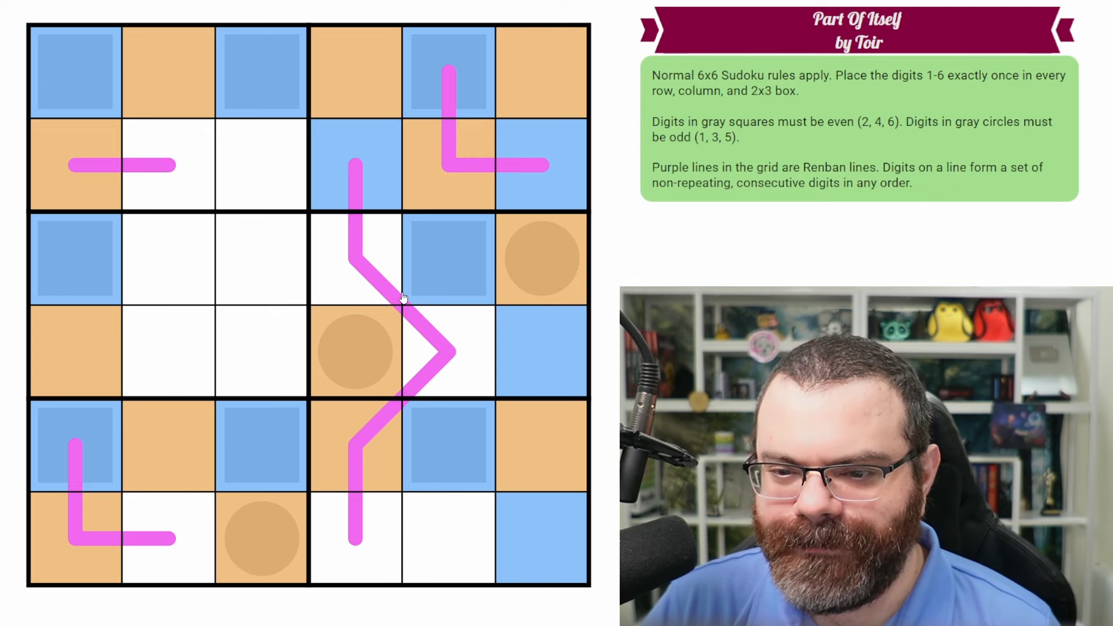
pyautogui.moveTo(453, 375)
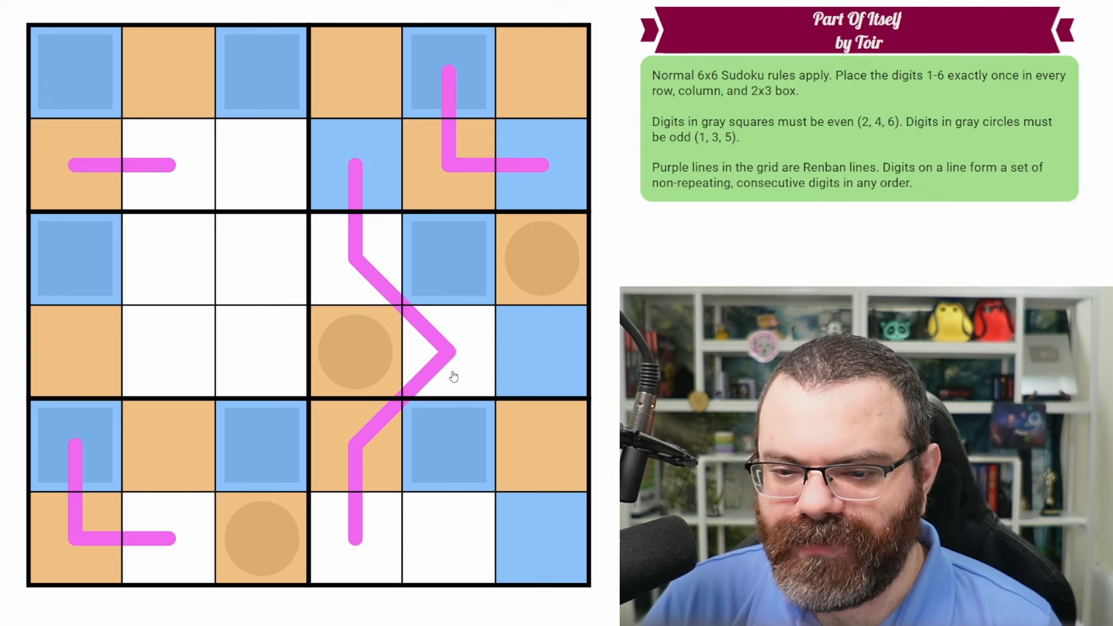
pyautogui.click(447, 352)
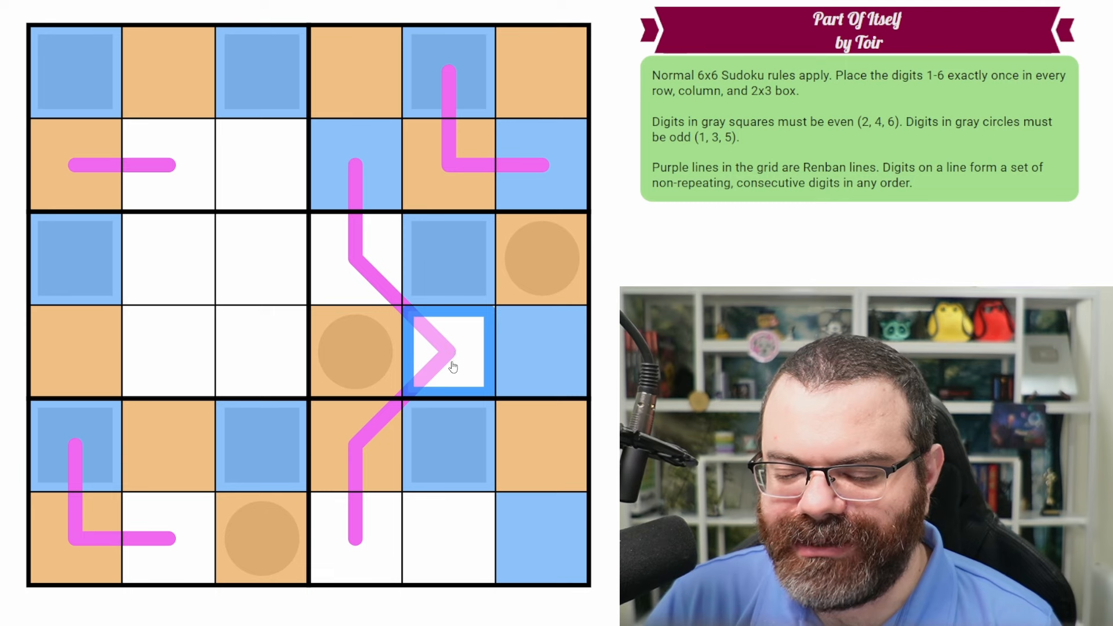
pyautogui.click(355, 351)
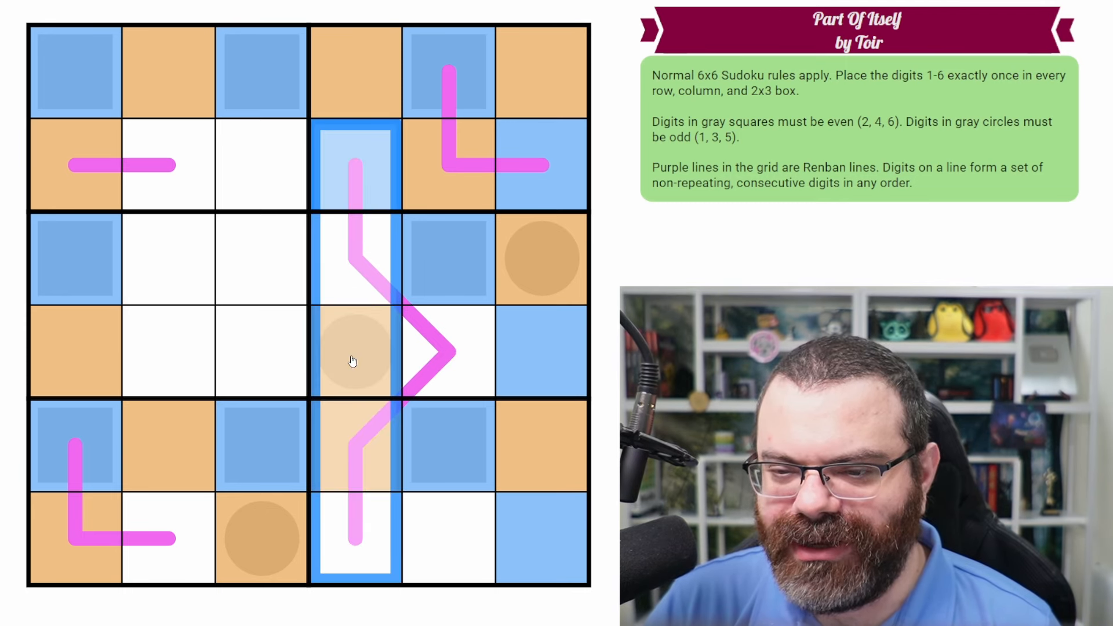
pyautogui.click(447, 351)
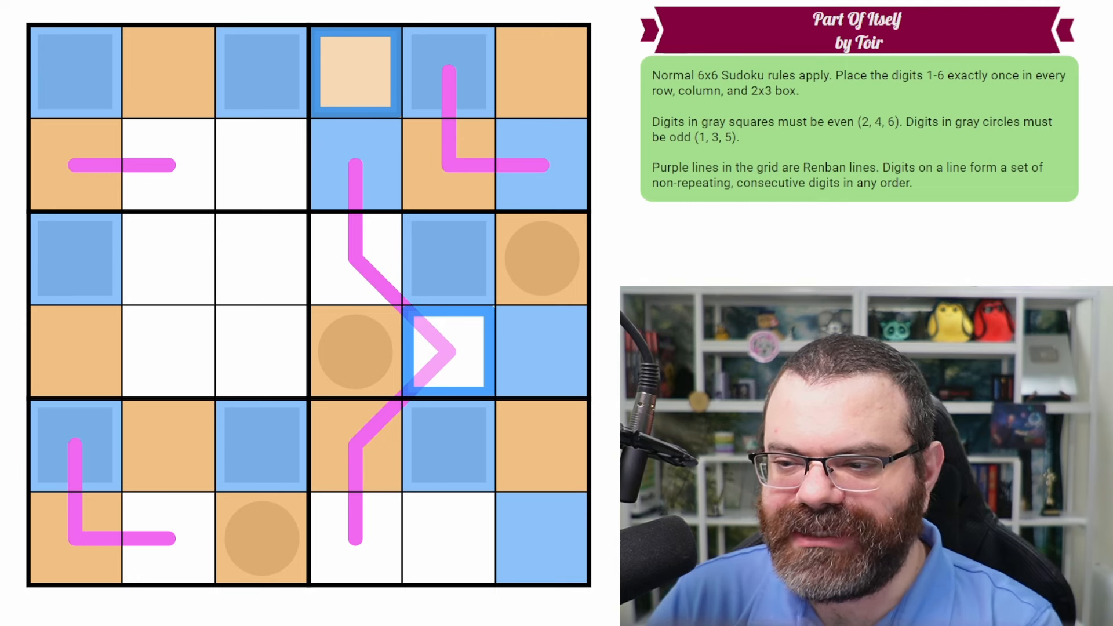
pyautogui.write('2')
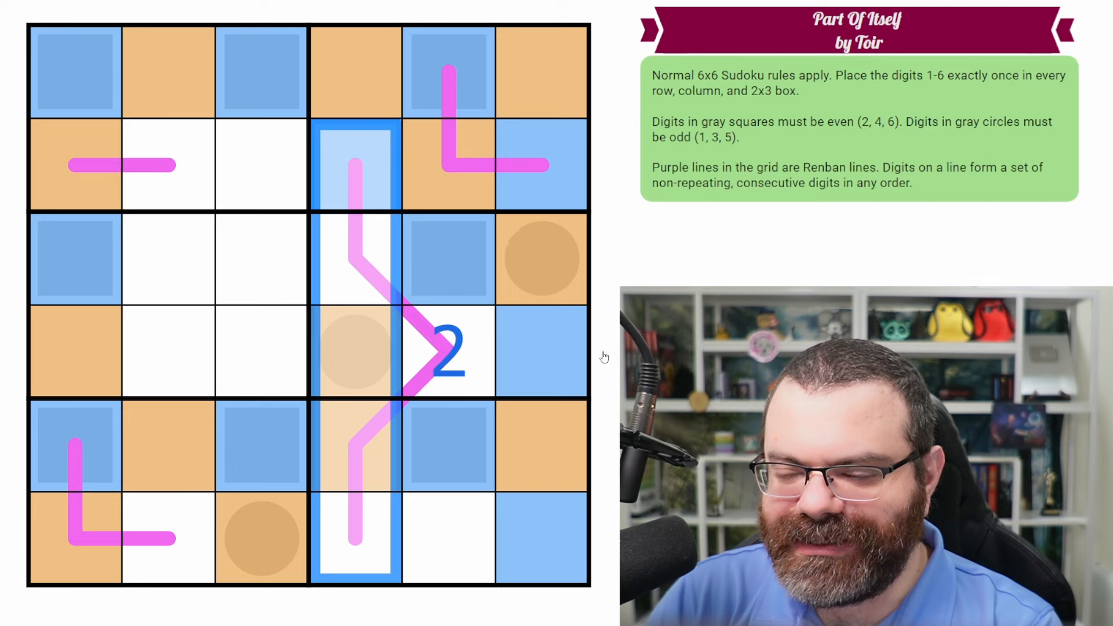
pyautogui.click(354, 69)
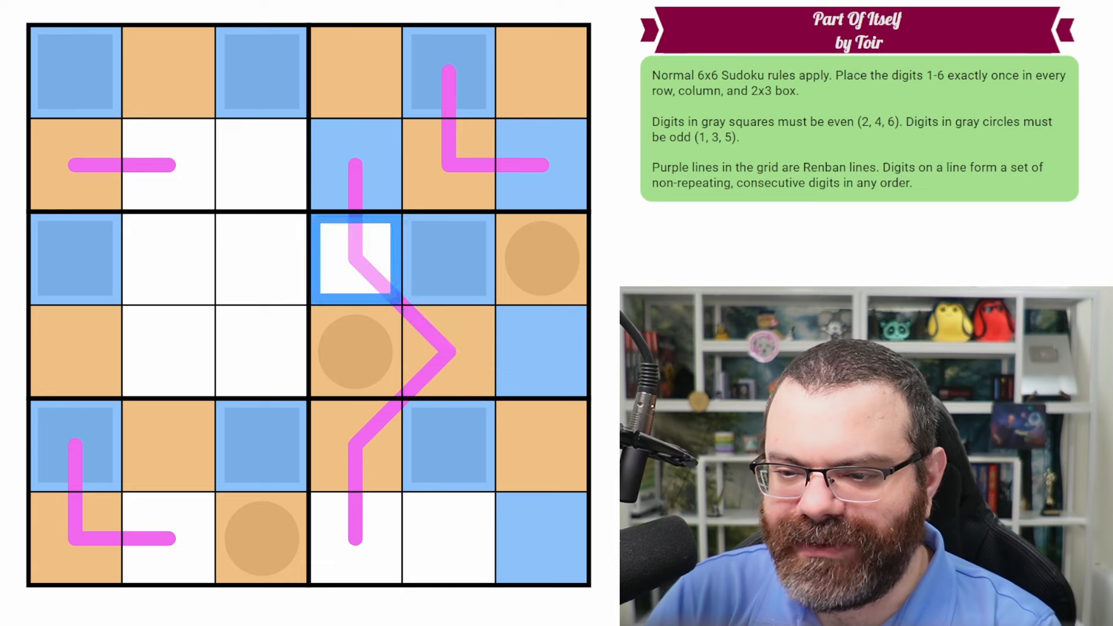
# Colour the long line's middle and bottom cells, the corner line end, and the last white cells
pyautogui.click(447, 538)
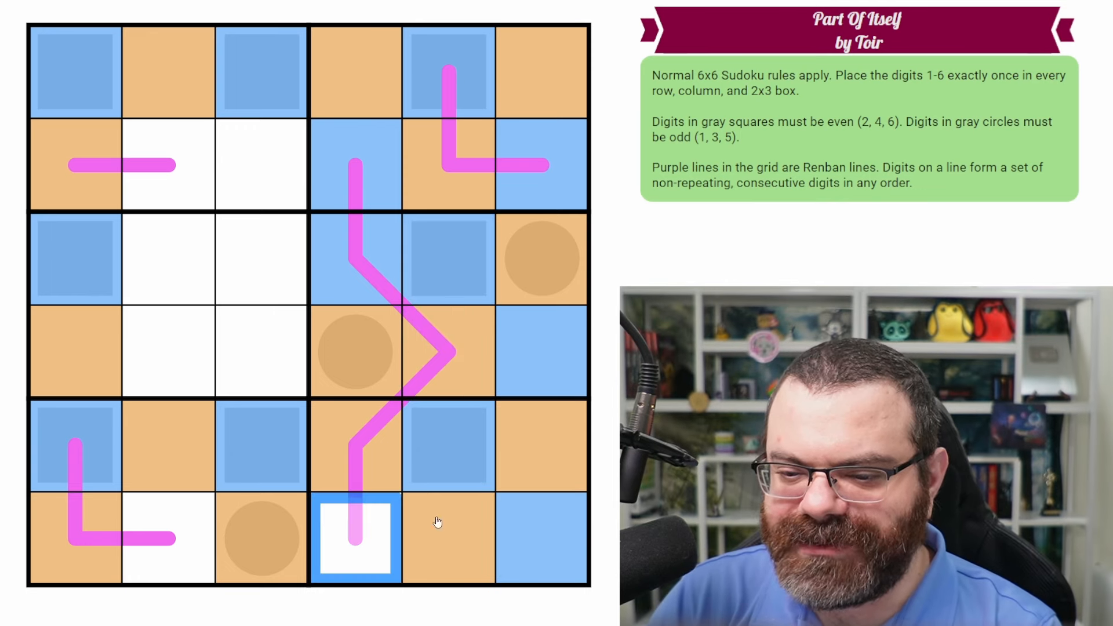
pyautogui.click(354, 540)
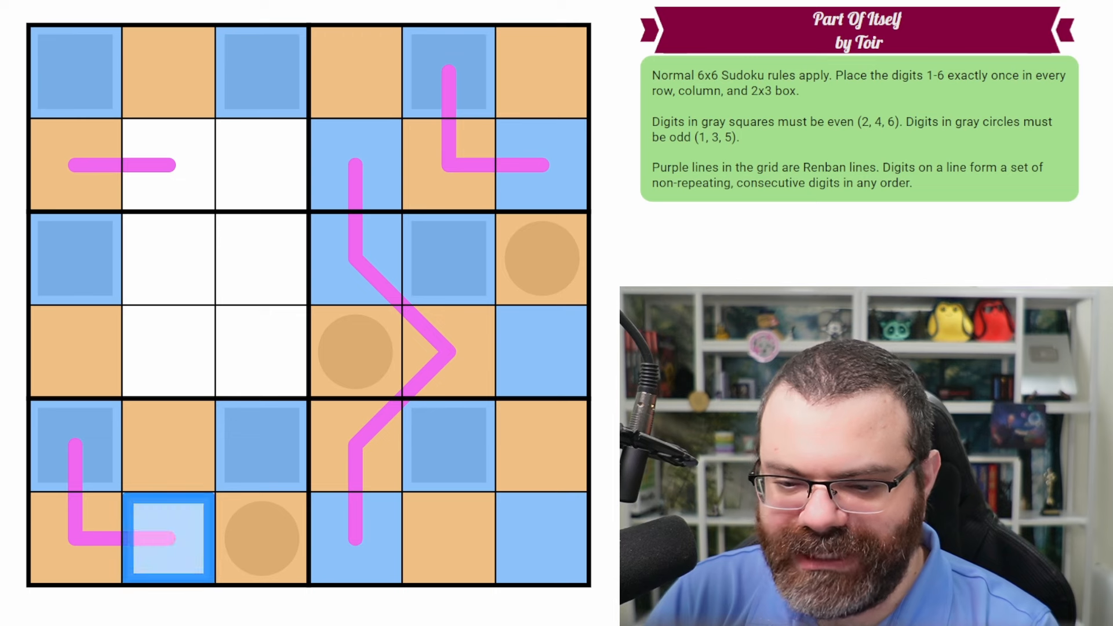
pyautogui.click(168, 257)
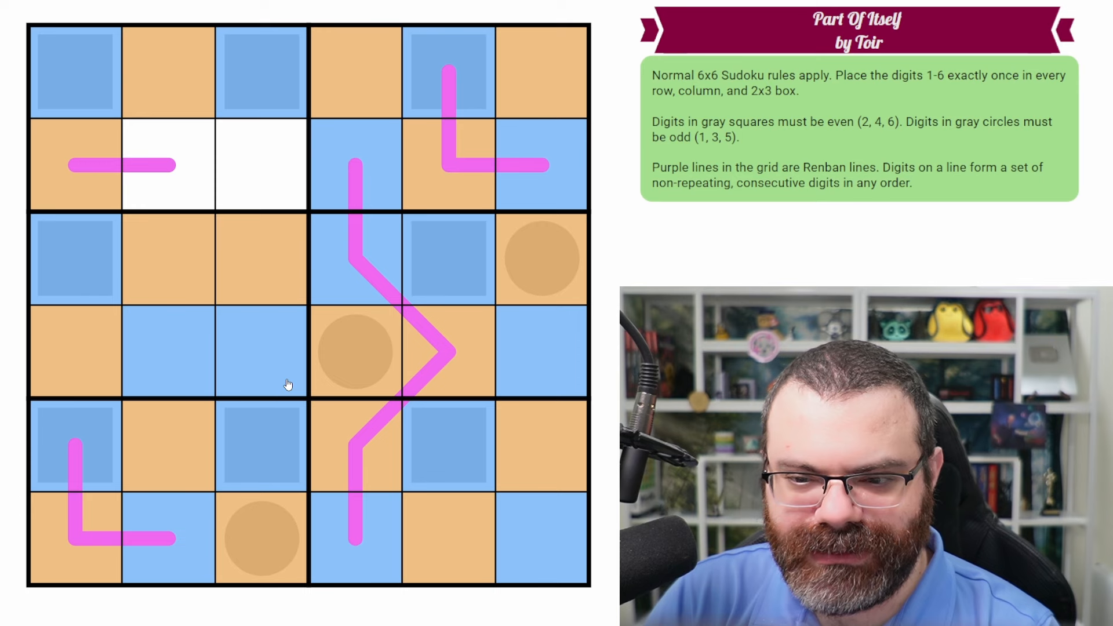
pyautogui.moveTo(176, 161)
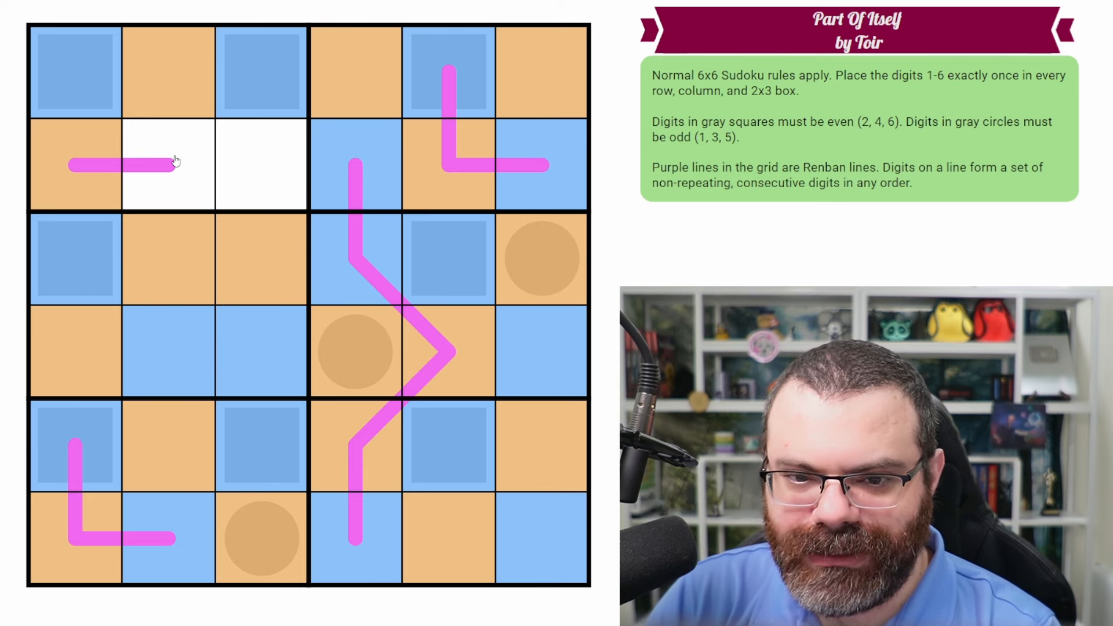
pyautogui.click(168, 164)
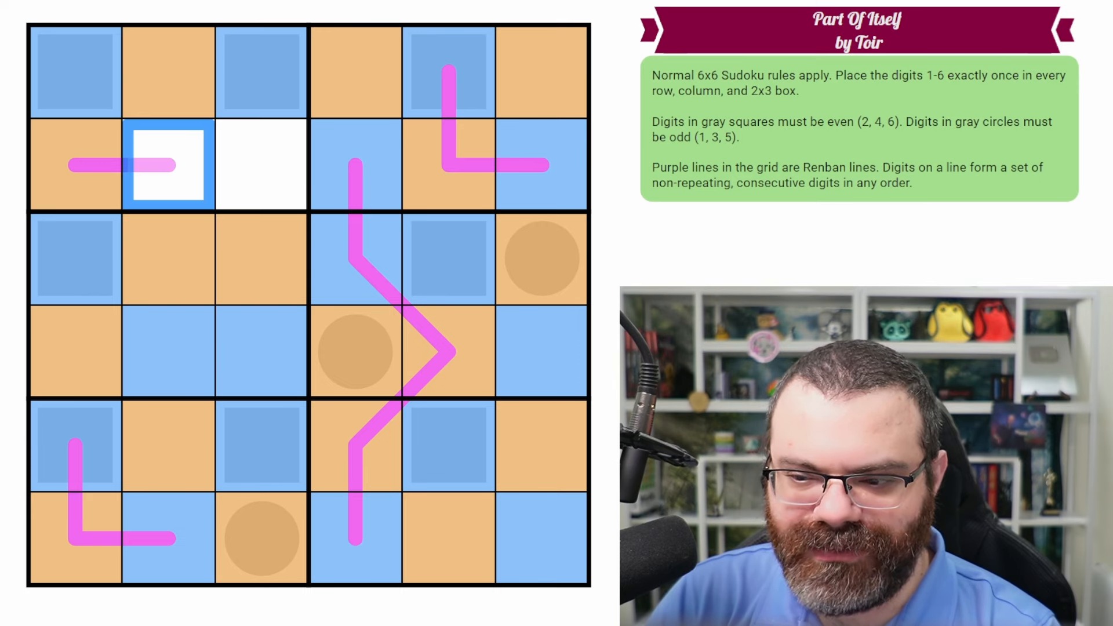
pyautogui.click(261, 163)
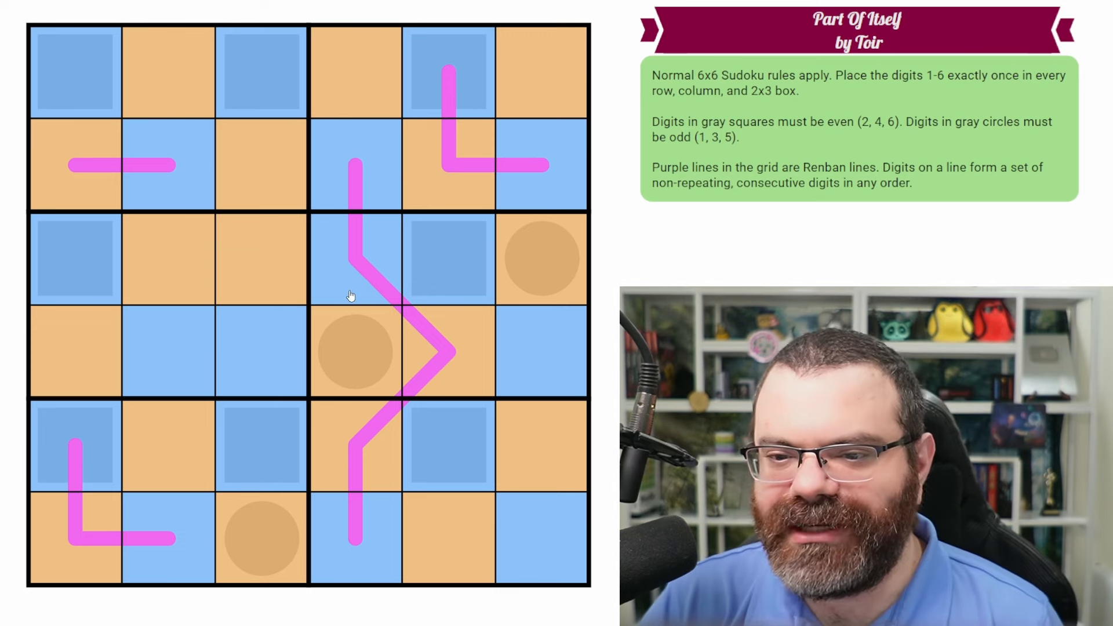
pyautogui.moveTo(369, 196)
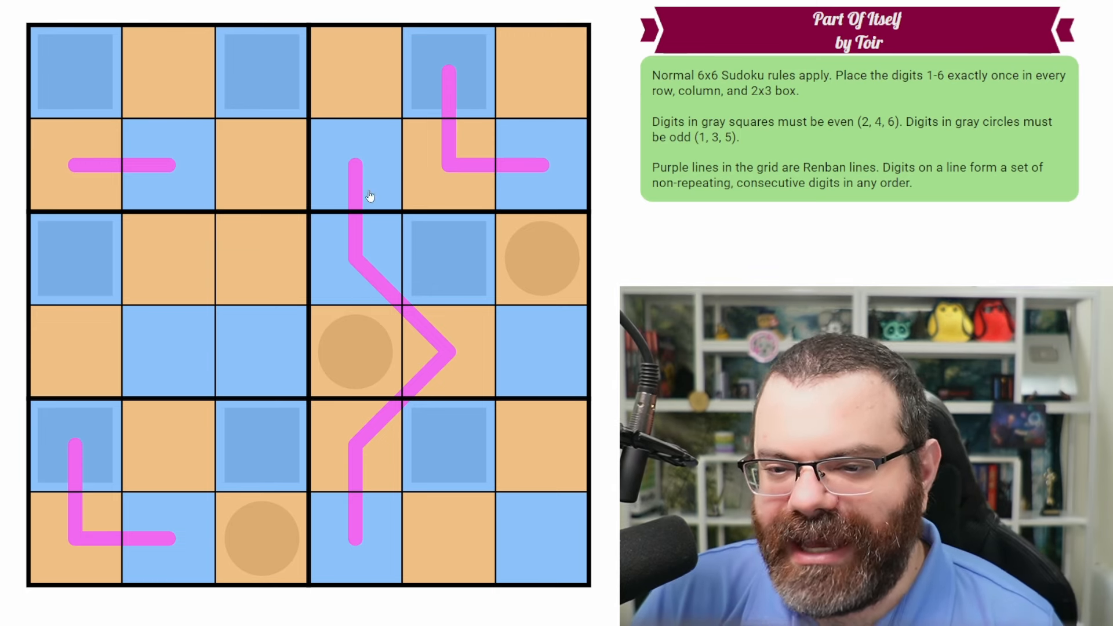
# Enter 1 in the circled cell r4c4 and corner-mark 3 and 5 in r2c5
pyautogui.moveTo(354, 163); pyautogui.dragTo(362, 539)
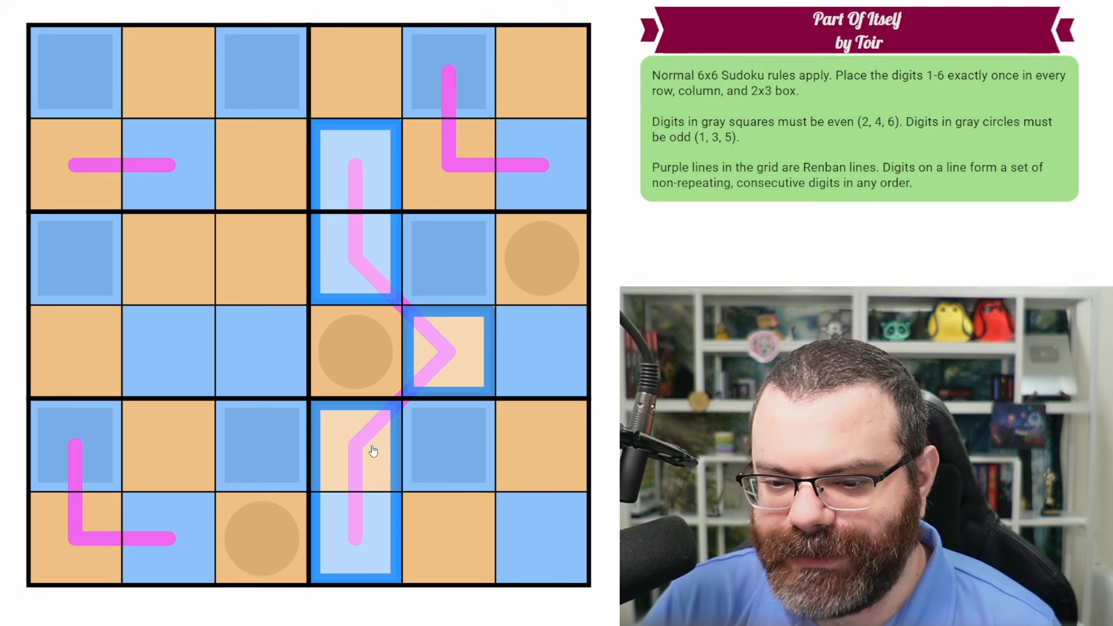
pyautogui.moveTo(382, 517)
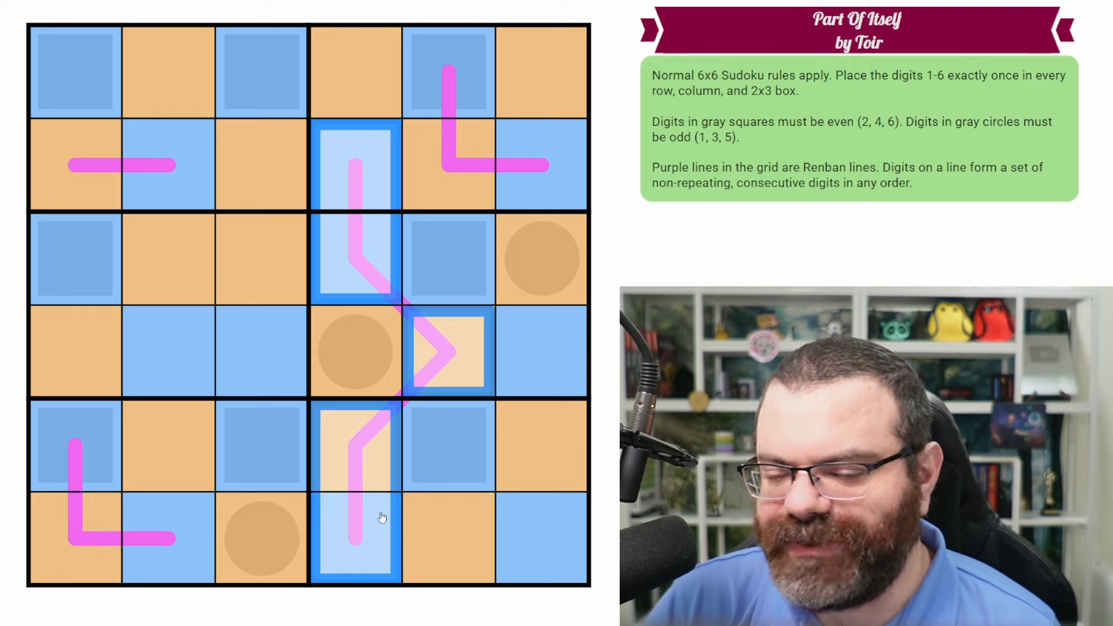
pyautogui.moveTo(403, 434)
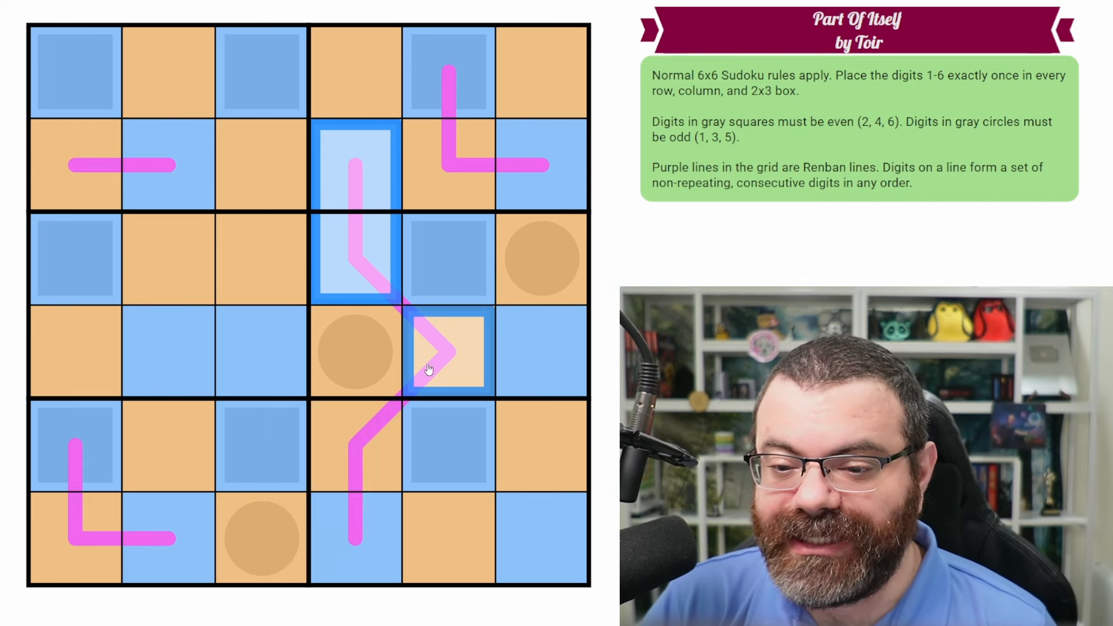
pyautogui.click(355, 447)
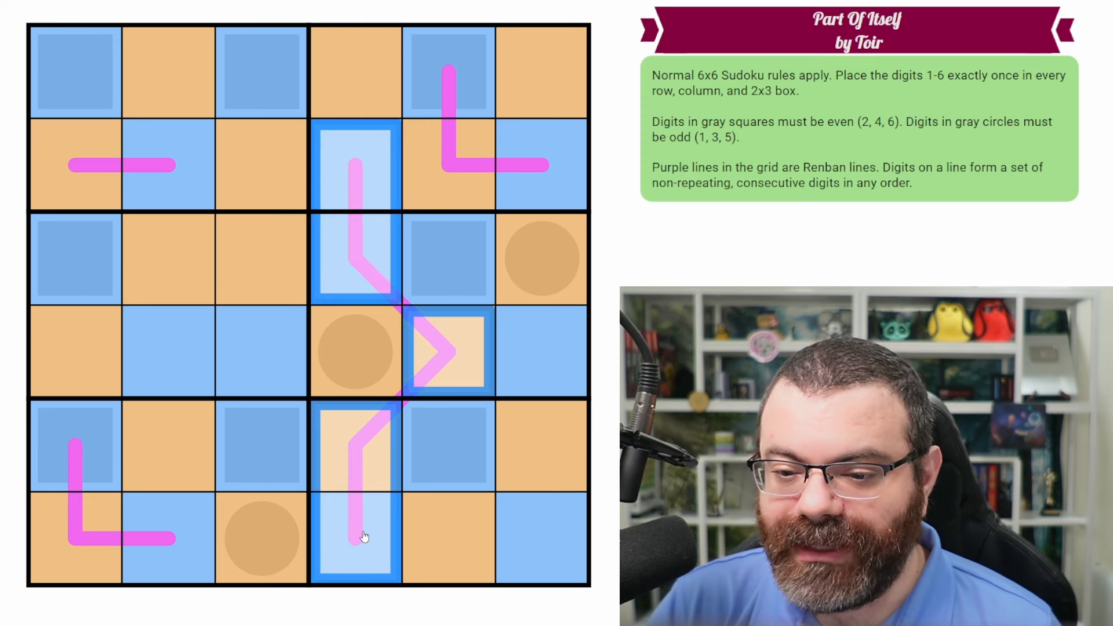
pyautogui.click(354, 351)
pyautogui.write('1')
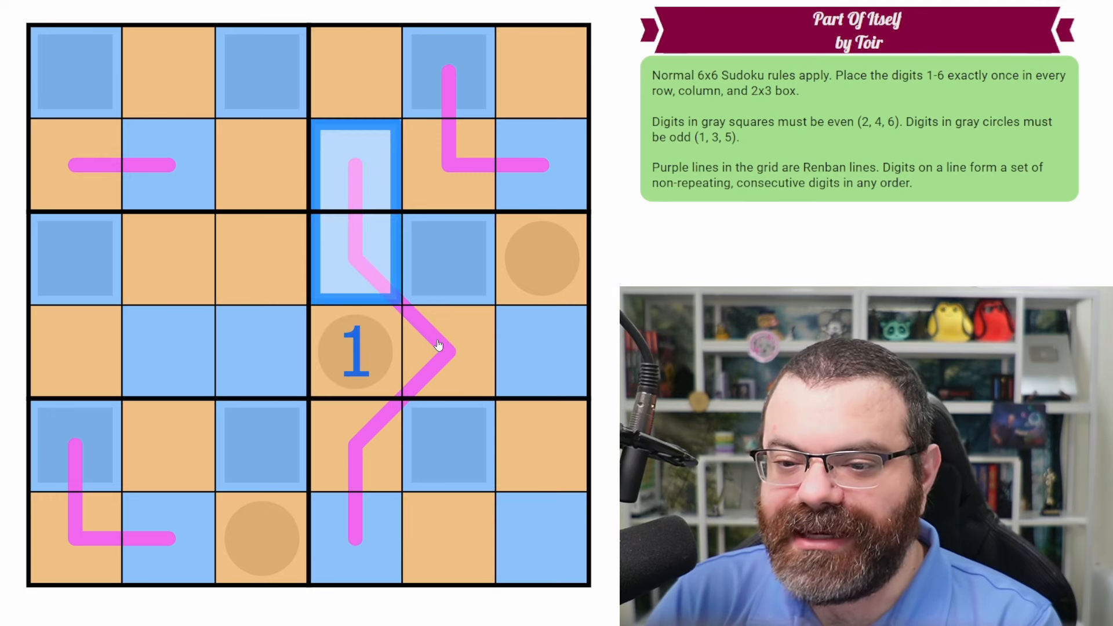
pyautogui.moveTo(440, 348); pyautogui.dragTo(354, 539)
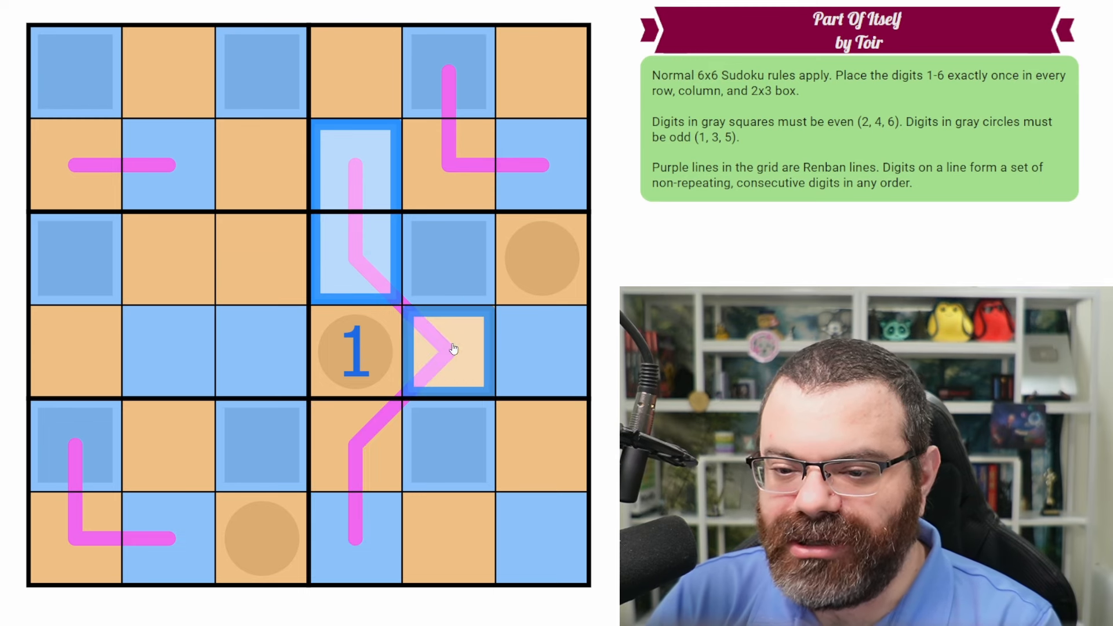
pyautogui.click(355, 351)
pyautogui.write('35')
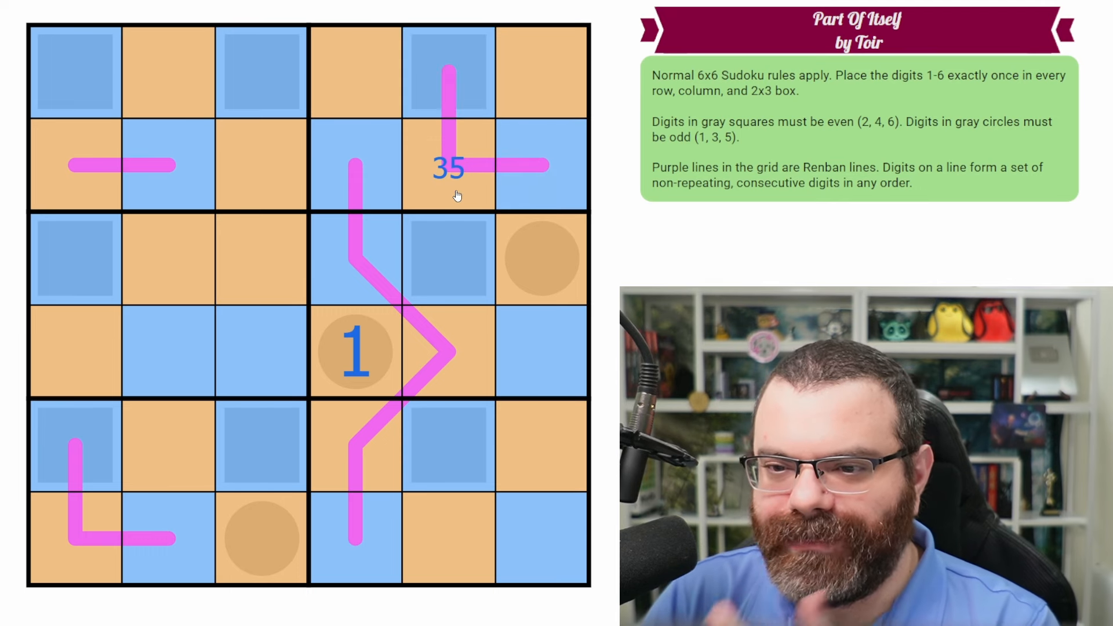
pyautogui.click(355, 353)
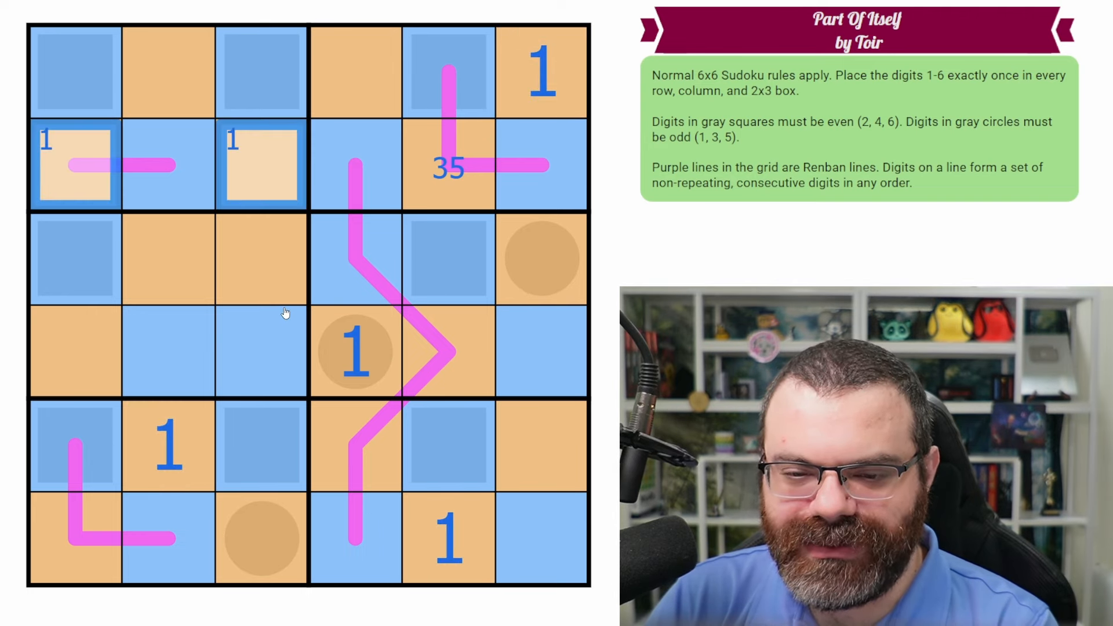
# Place 1s in r2c1, r1c6, r3c3, r5c2 and r6c5, clearing the 3/5 notes from r6c1
pyautogui.click(355, 351)
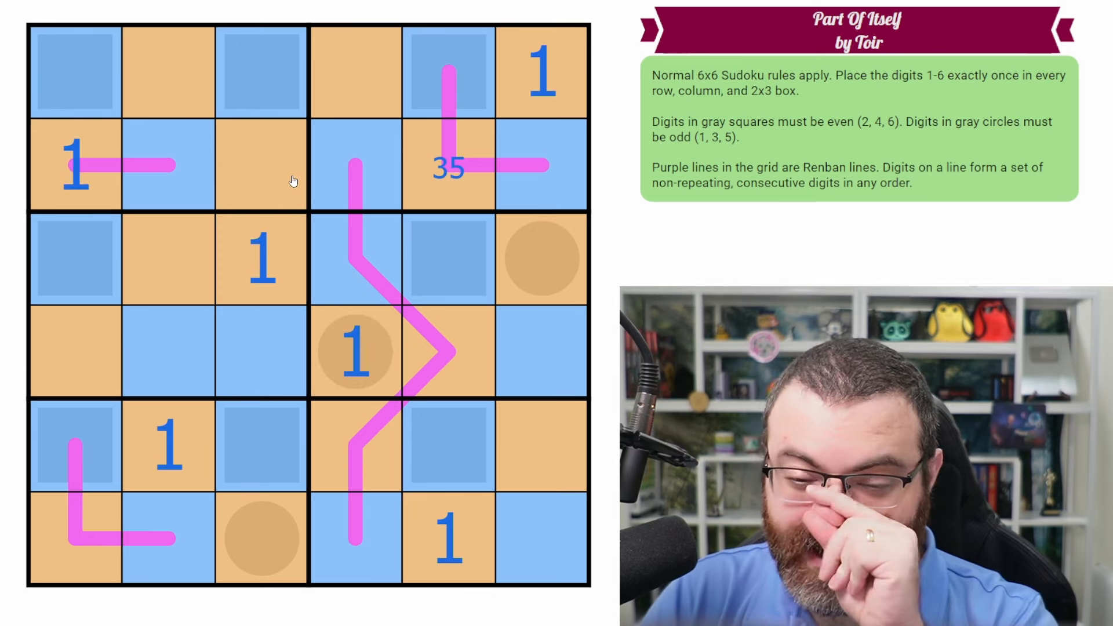
pyautogui.moveTo(344, 417)
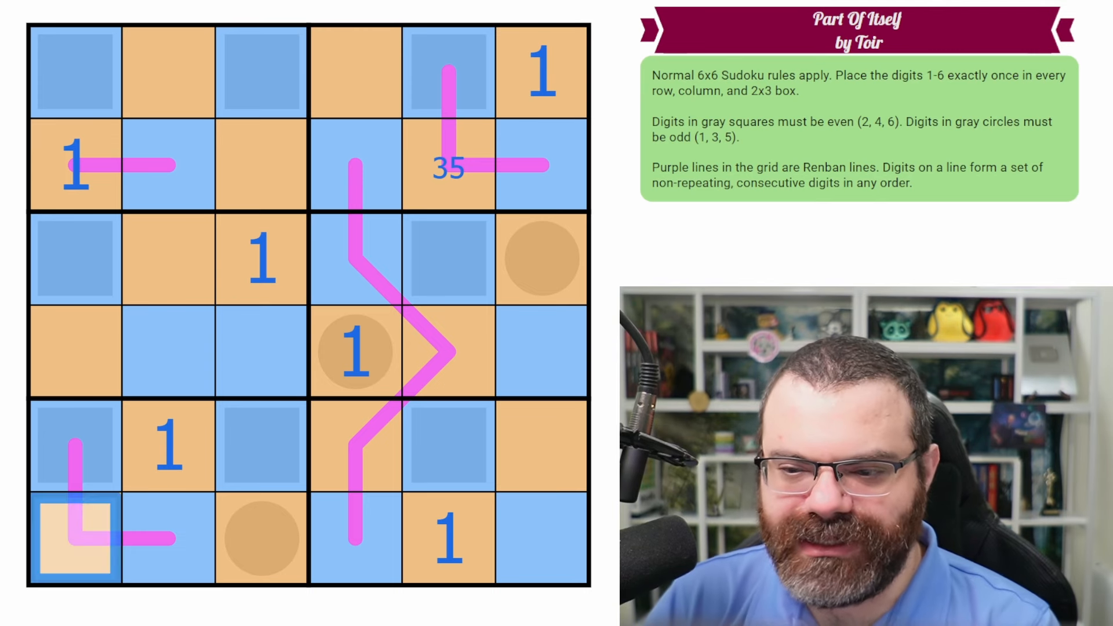
pyautogui.write('35')
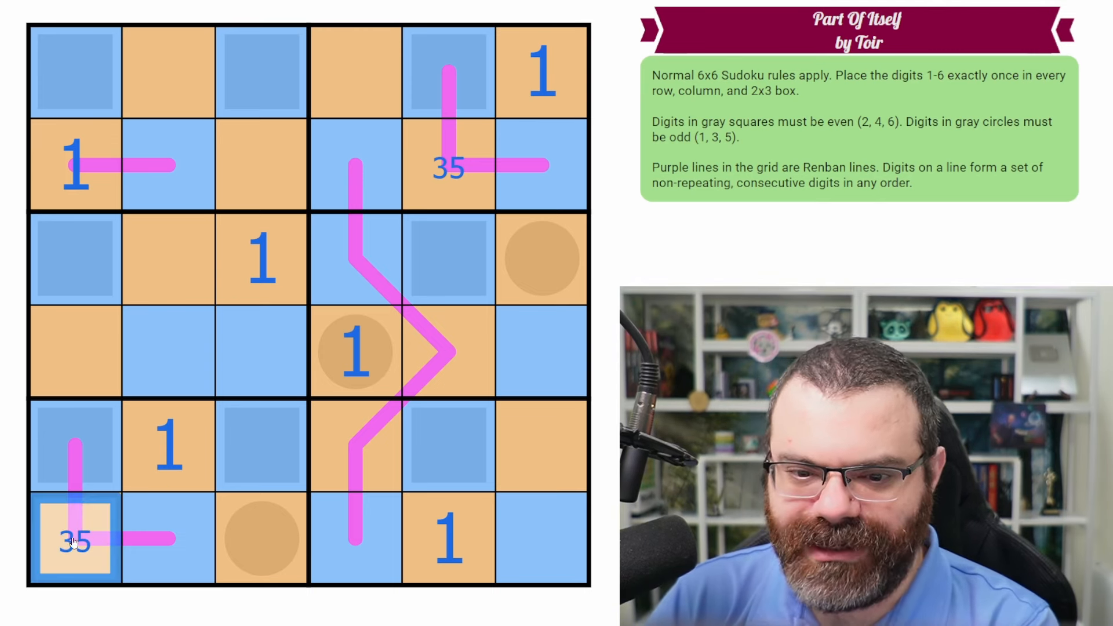
pyautogui.click(354, 540)
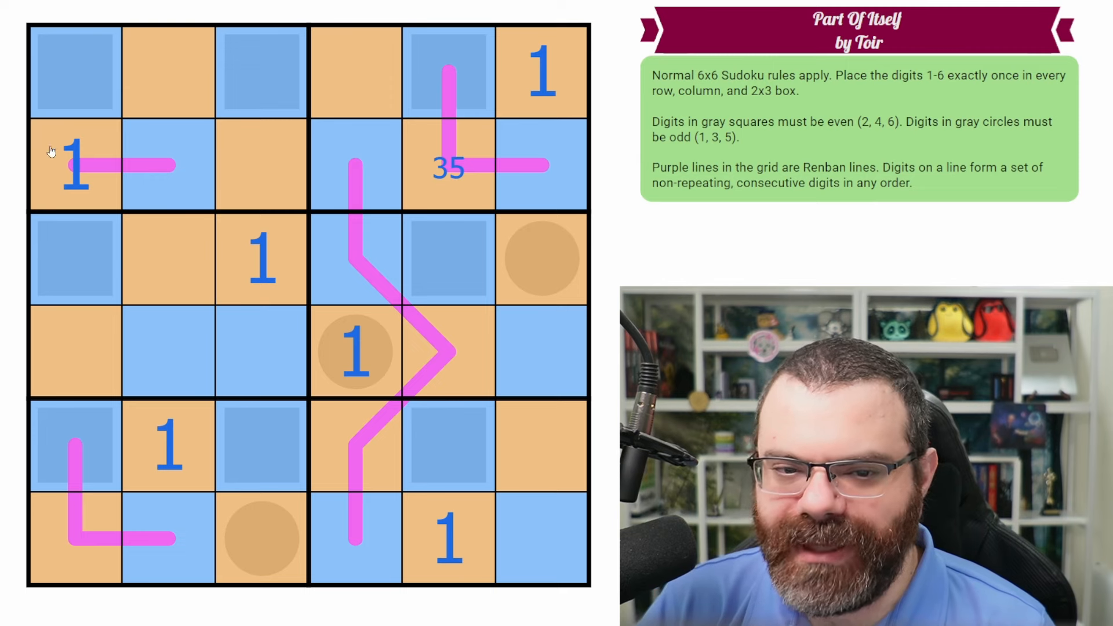
# Place 2 in r2c2 on the short line and in r1c5
pyautogui.click(167, 164)
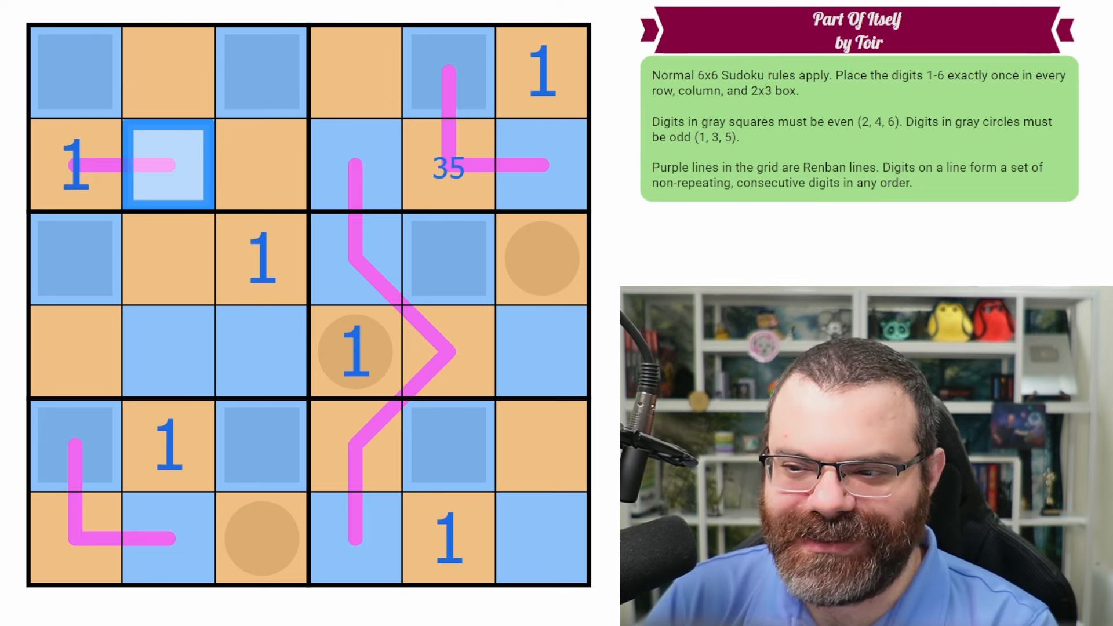
pyautogui.write('2')
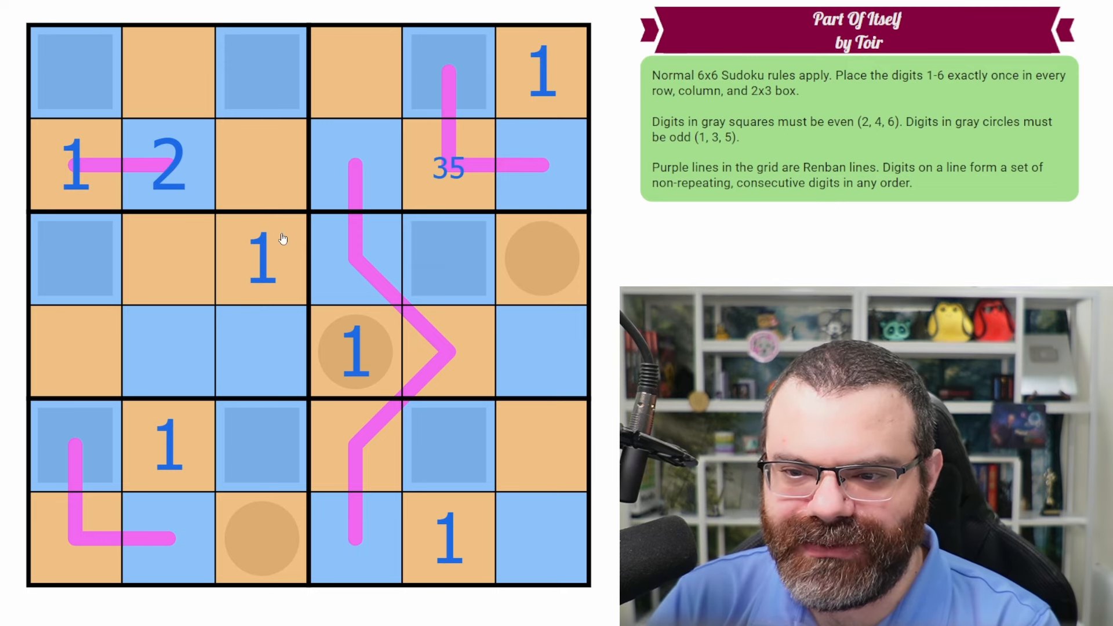
pyautogui.click(447, 71)
pyautogui.write('2')
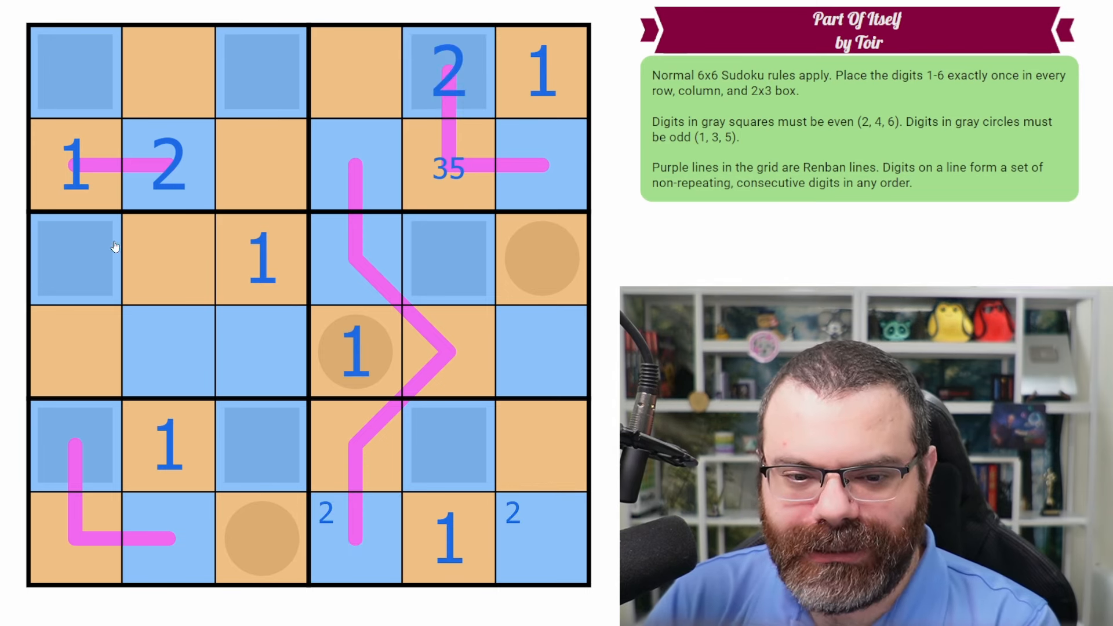
# Corner-mark candidate 2s in r3c1, r4c3, r5c1, r5c3, r3c4, r4c6, r6c4 and r6c6
pyautogui.click(74, 259)
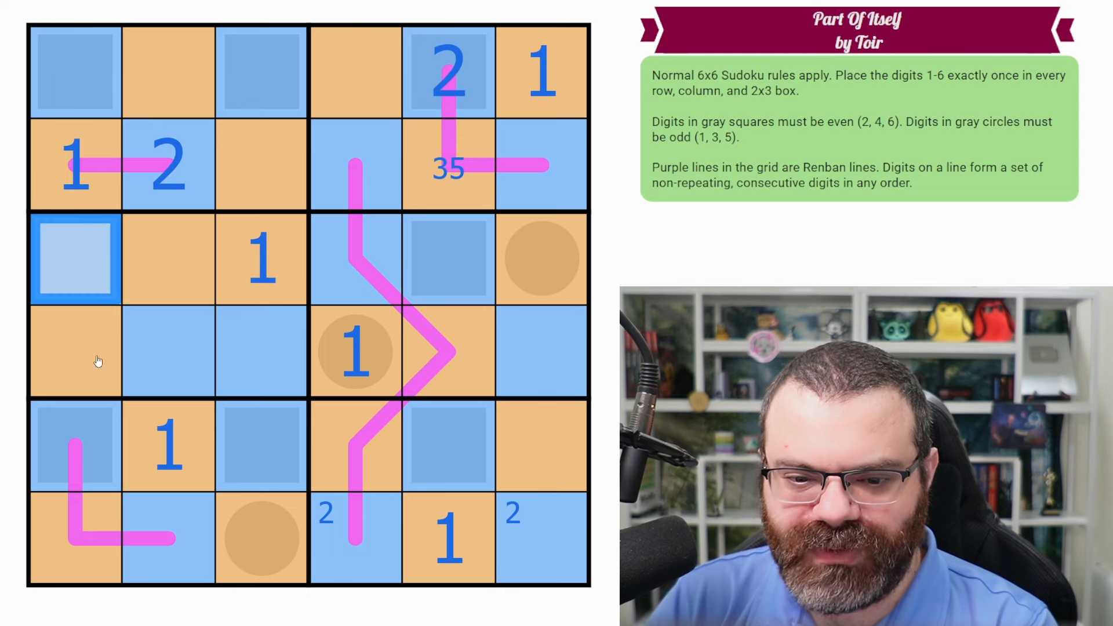
pyautogui.click(260, 350)
pyautogui.write('2')
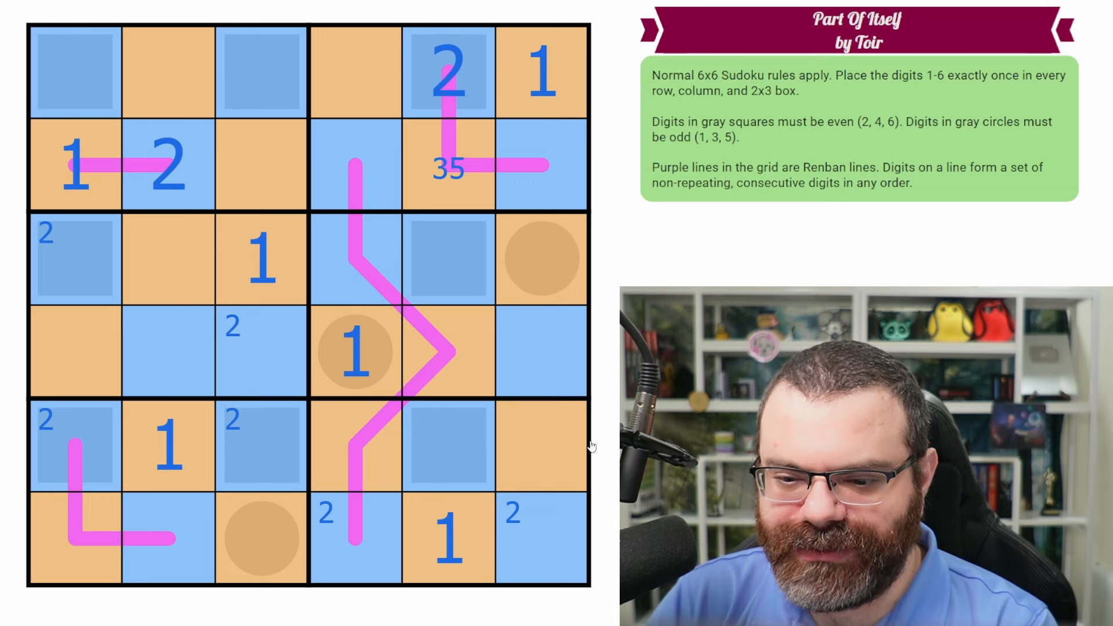
pyautogui.click(448, 351)
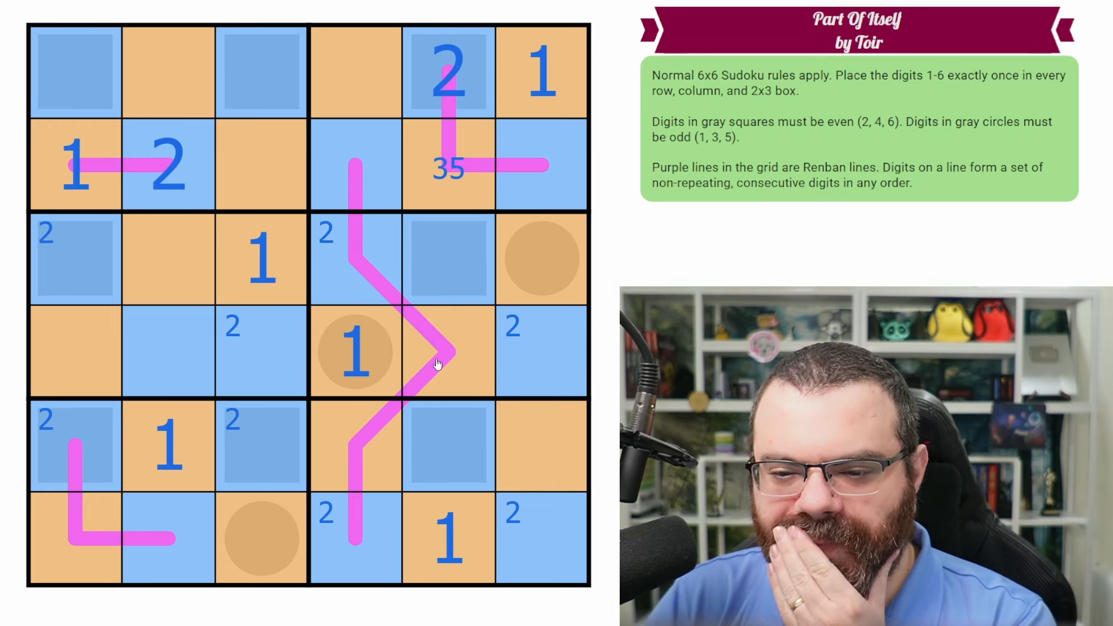
pyautogui.click(355, 259)
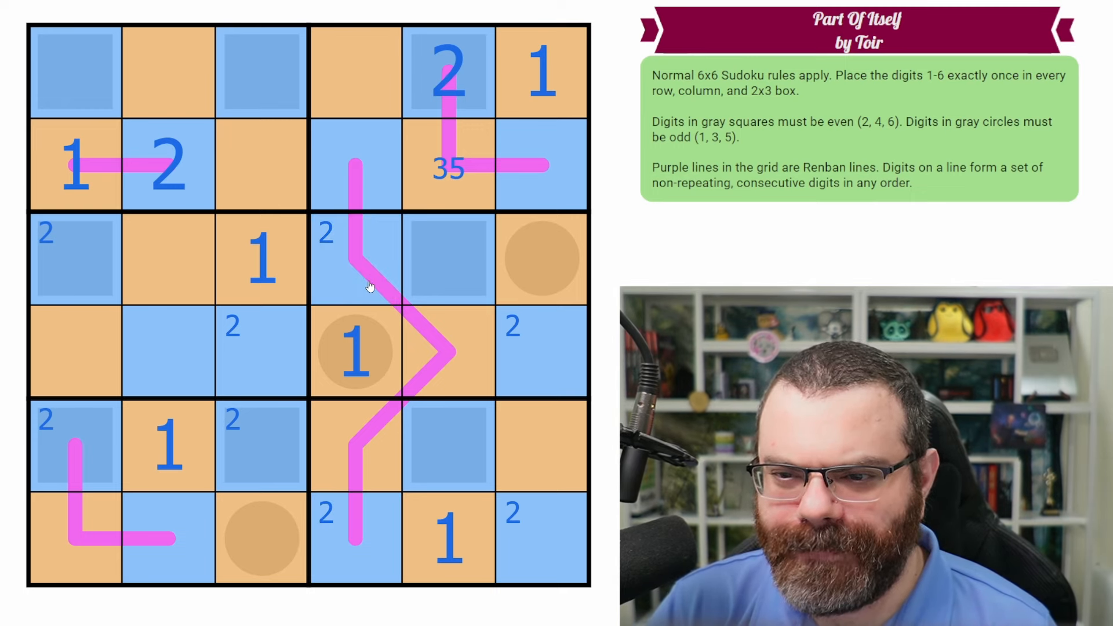
pyautogui.click(447, 167)
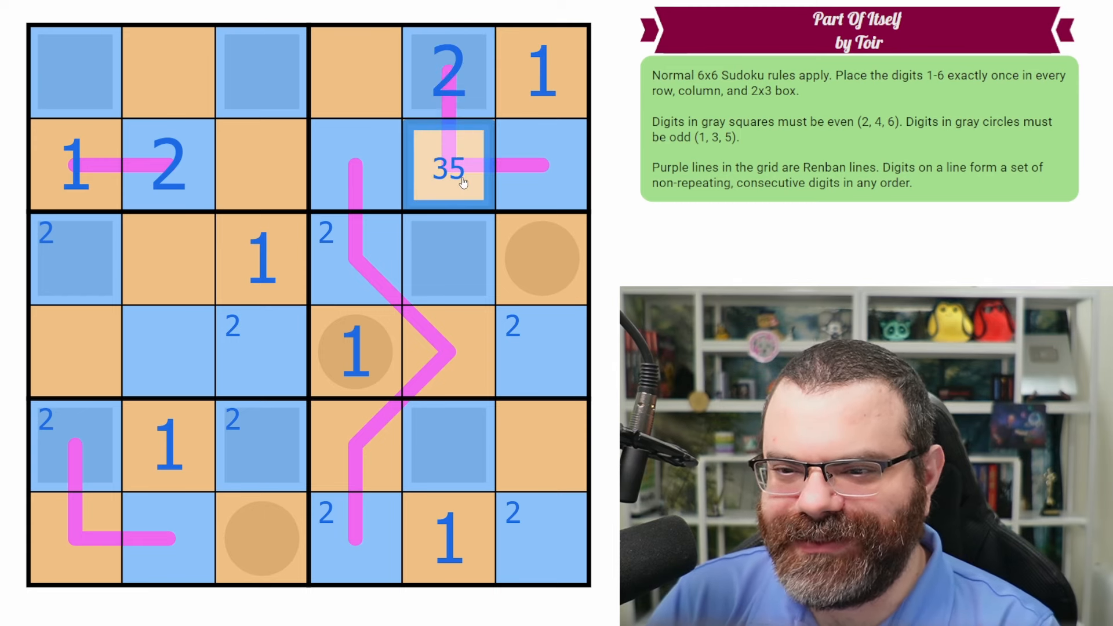
# Enter 6, 3, 4 in r2c4–r2c6 and note 4/6 in r1c1, r1c3, r4c2, r6c2
pyautogui.click(541, 165)
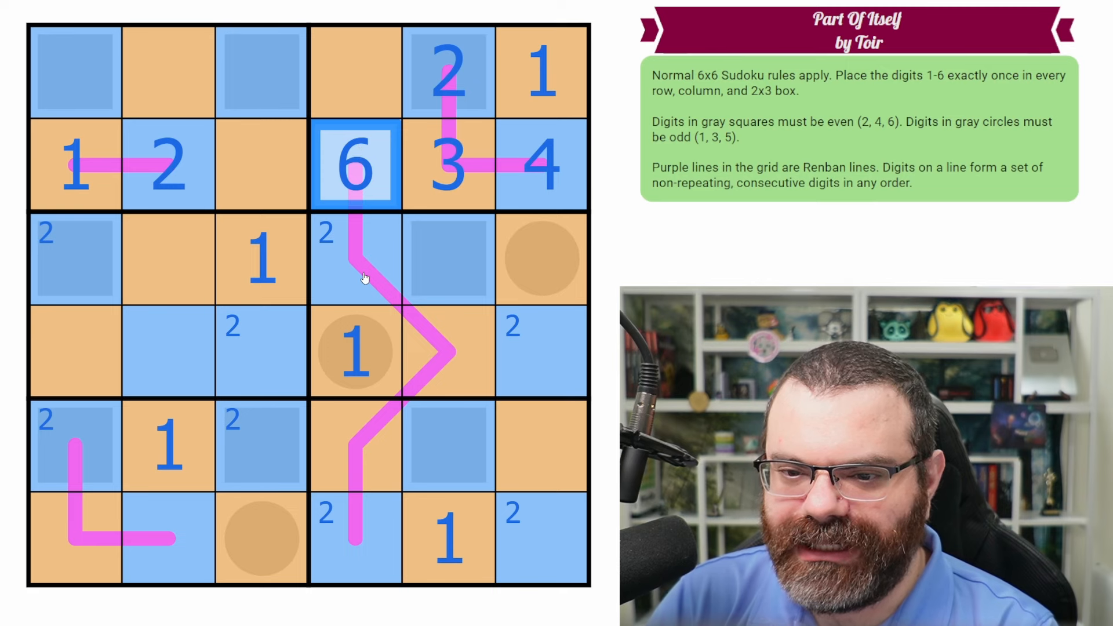
pyautogui.moveTo(451, 269)
pyautogui.write('46')
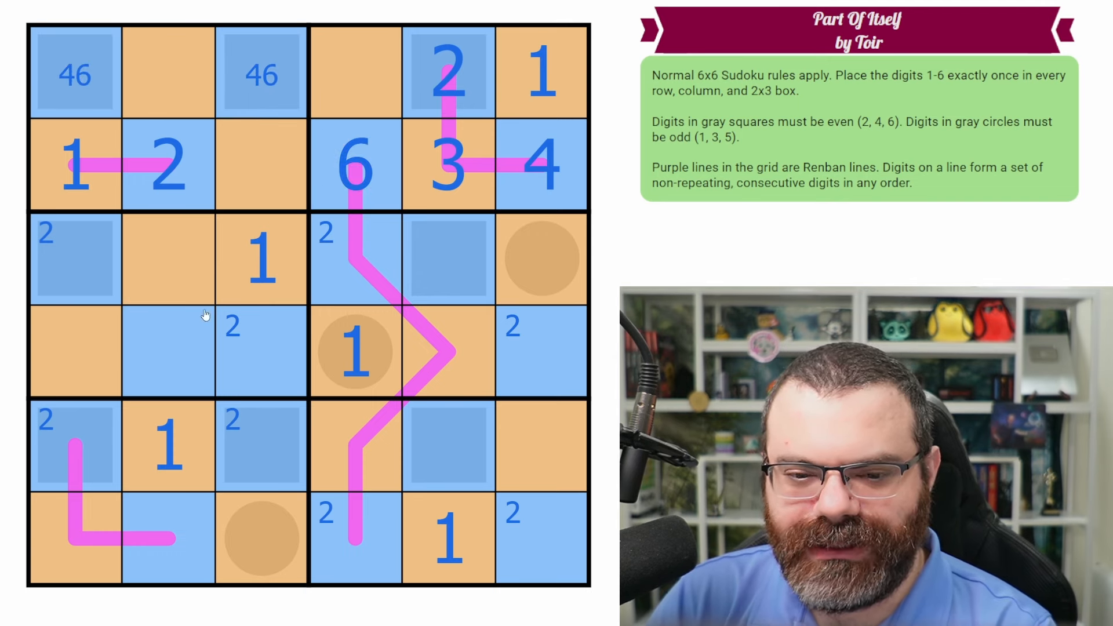
pyautogui.click(168, 539)
pyautogui.write('46')
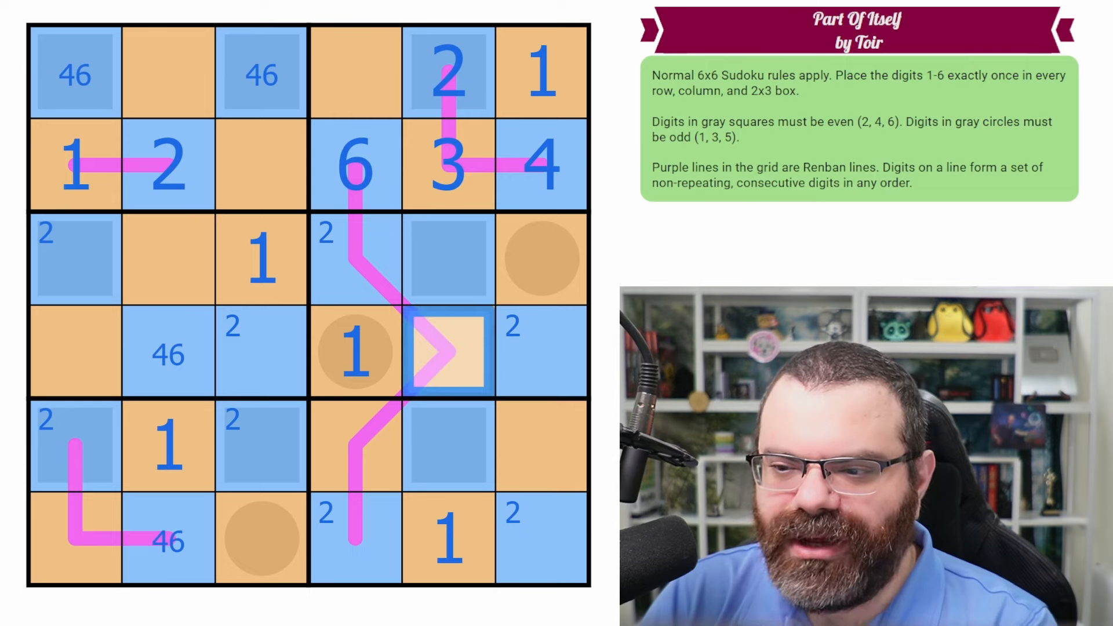
# Place 5 in r4c5 and 2s in r3c1, r4c6, r6c4, then fill all cells except r6c3
pyautogui.click(541, 259)
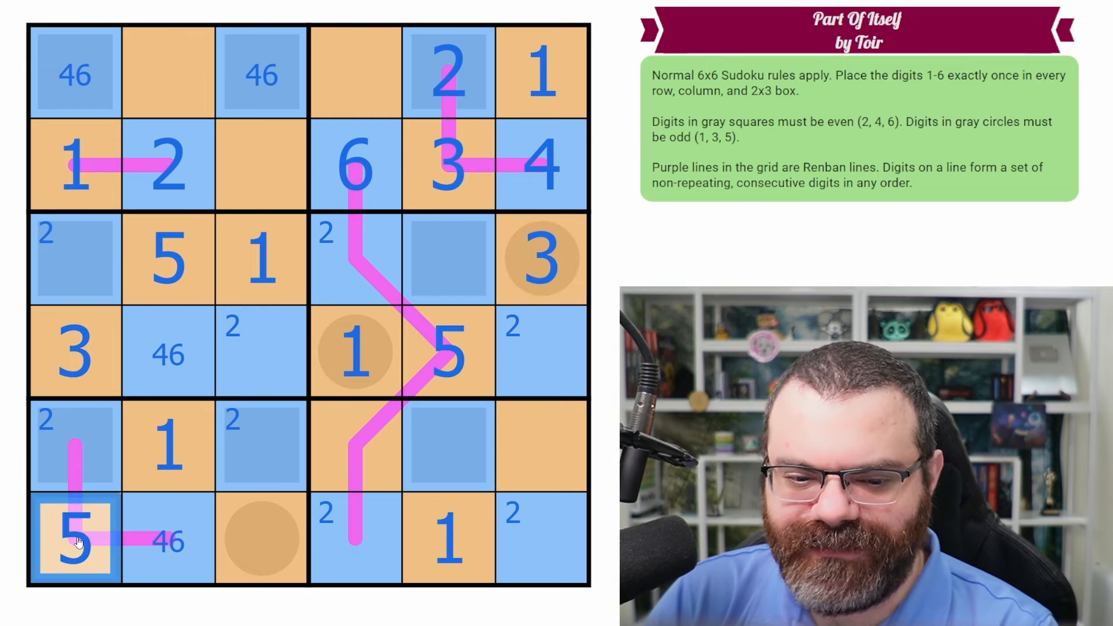
pyautogui.click(168, 540)
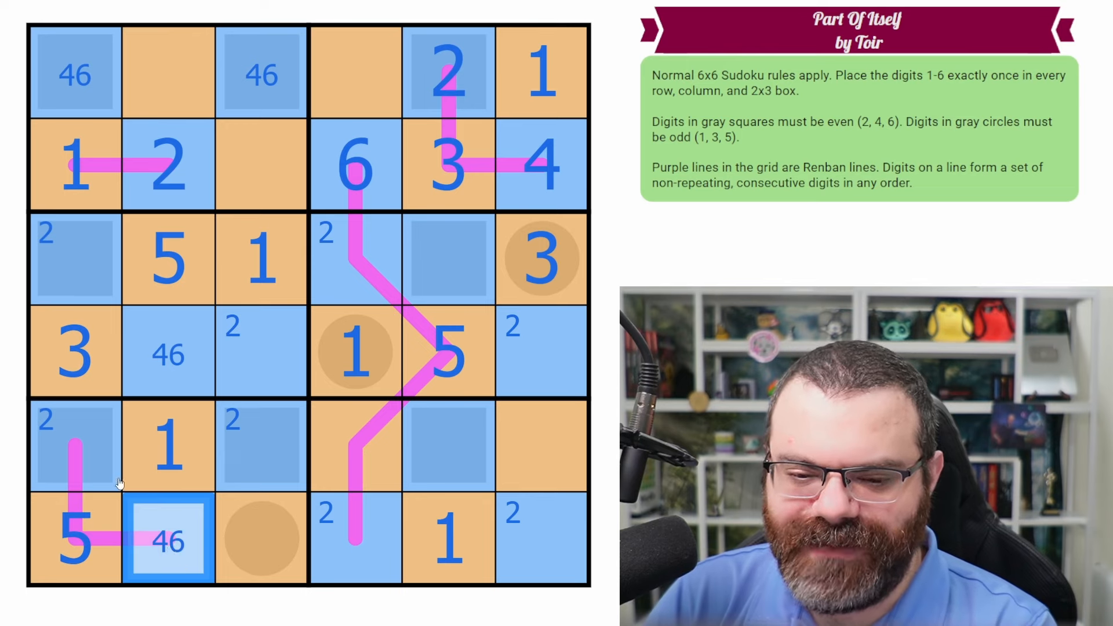
pyautogui.click(75, 445)
pyautogui.write('46')
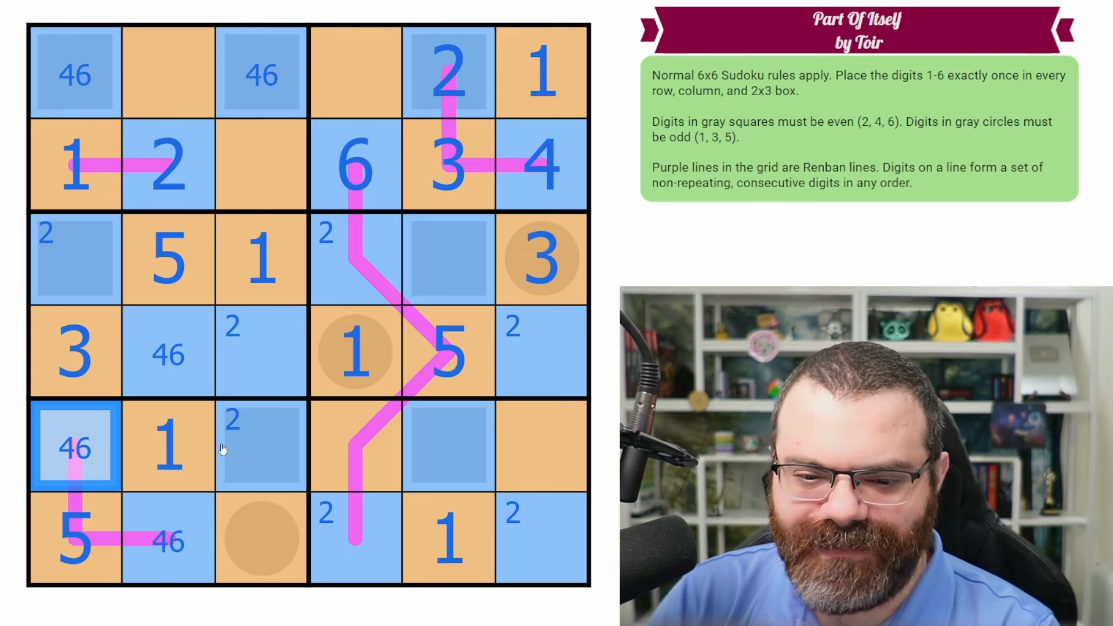
pyautogui.click(76, 259)
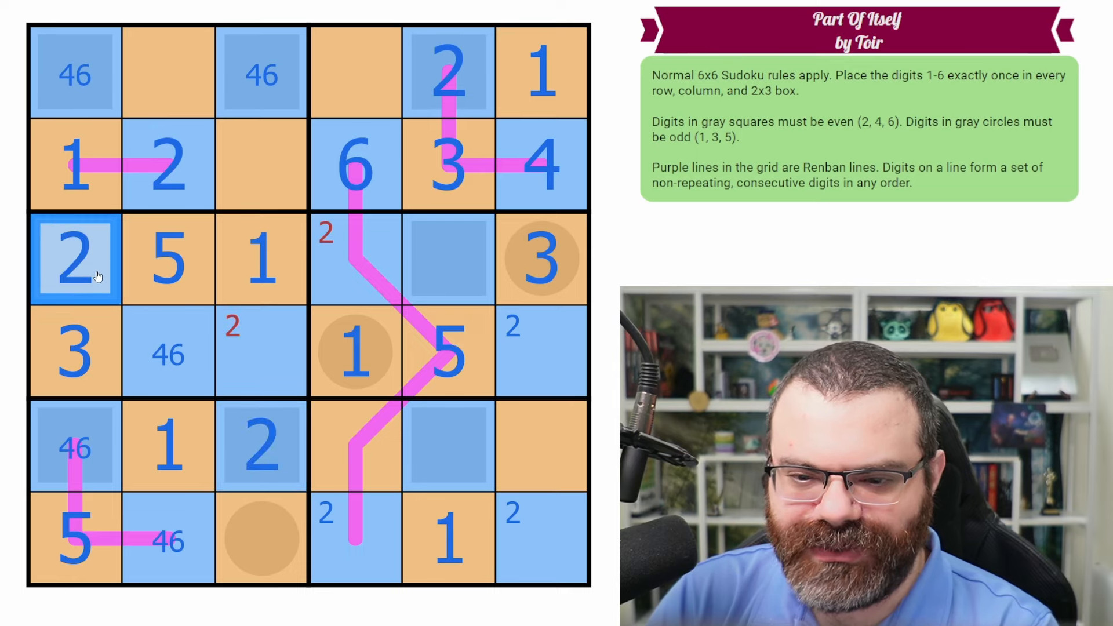
pyautogui.click(354, 538)
pyautogui.write('2')
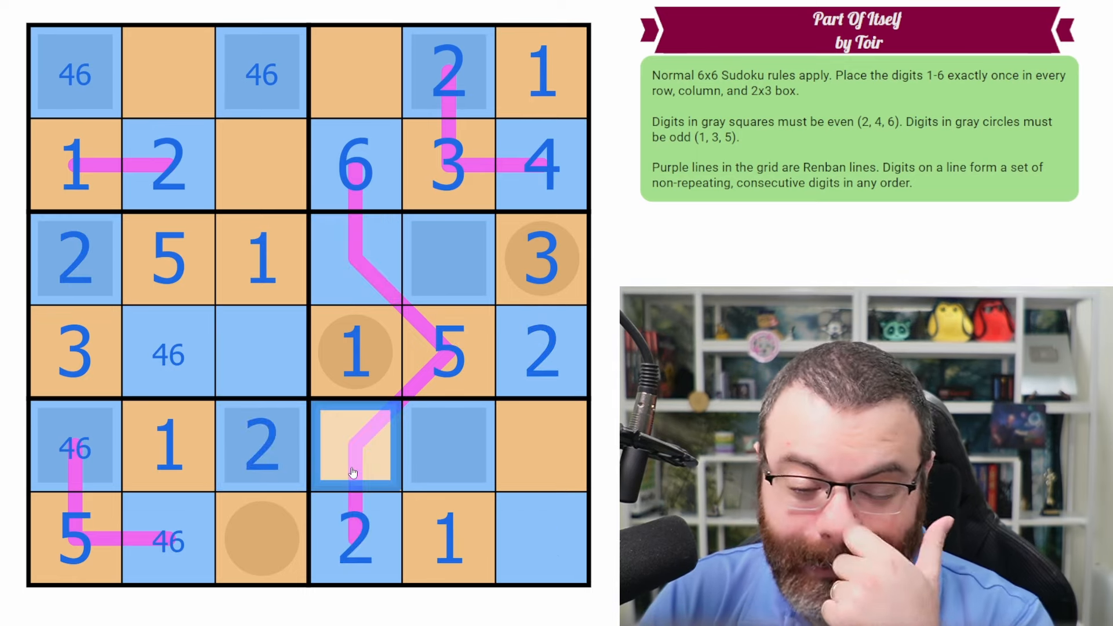
pyautogui.click(260, 353)
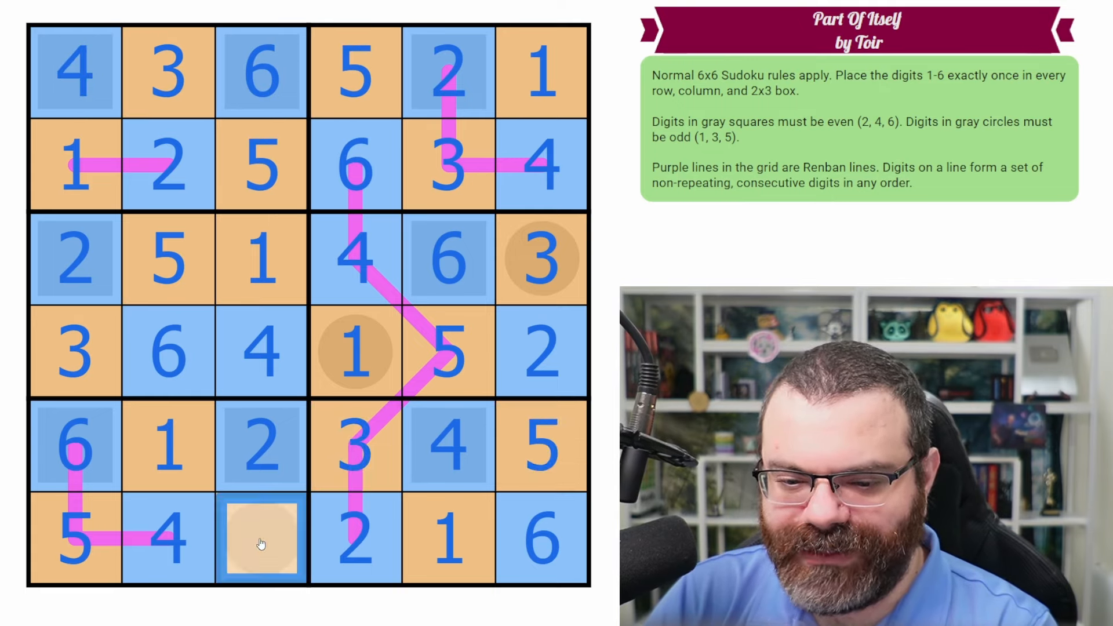
# Enter 3 in r6c3, the final empty cell of the 6x6 grid
pyautogui.write('3')
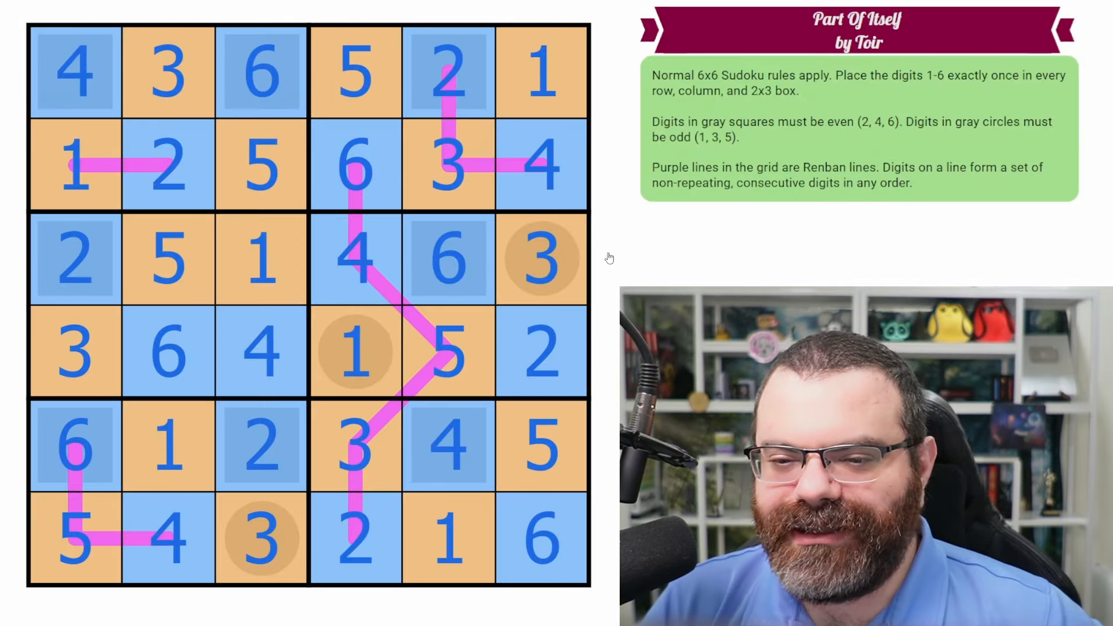
pyautogui.click(448, 352)
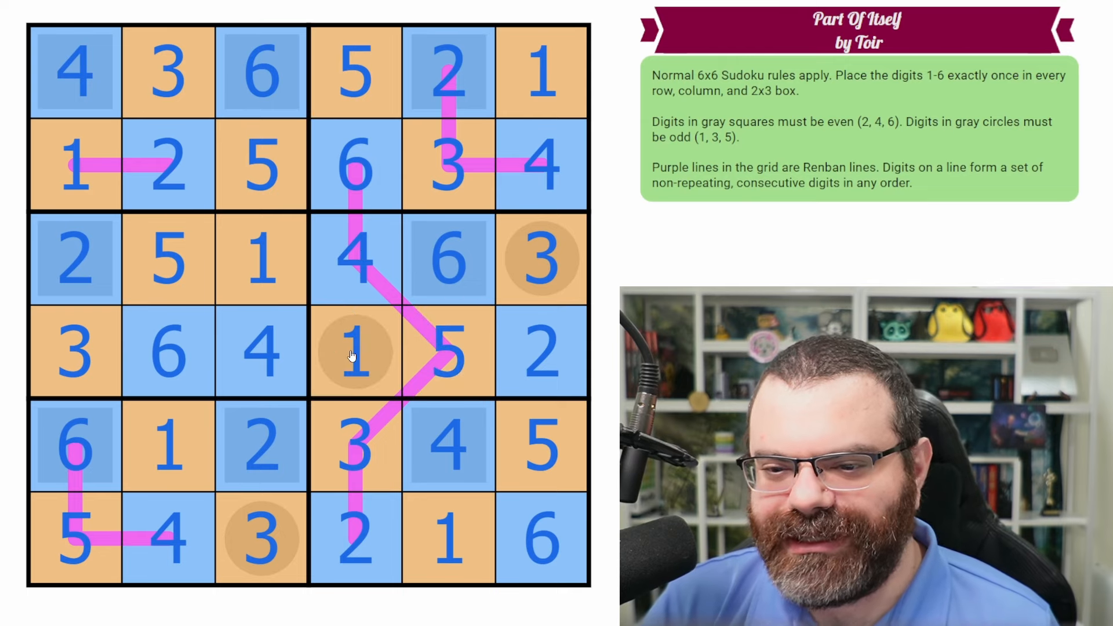
pyautogui.moveTo(344, 354)
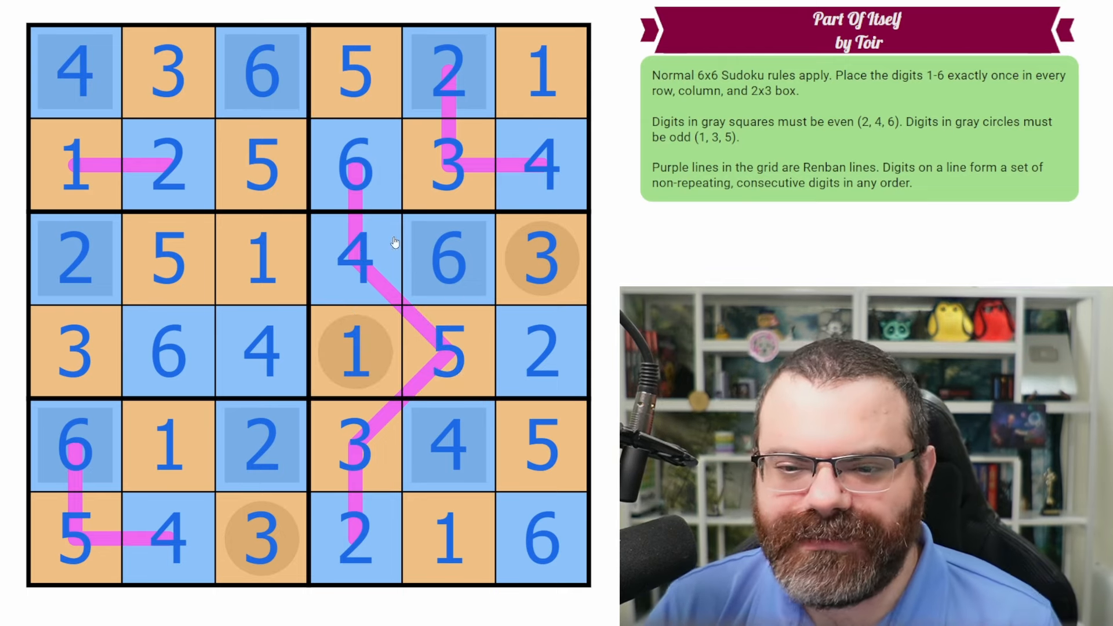
pyautogui.click(356, 353)
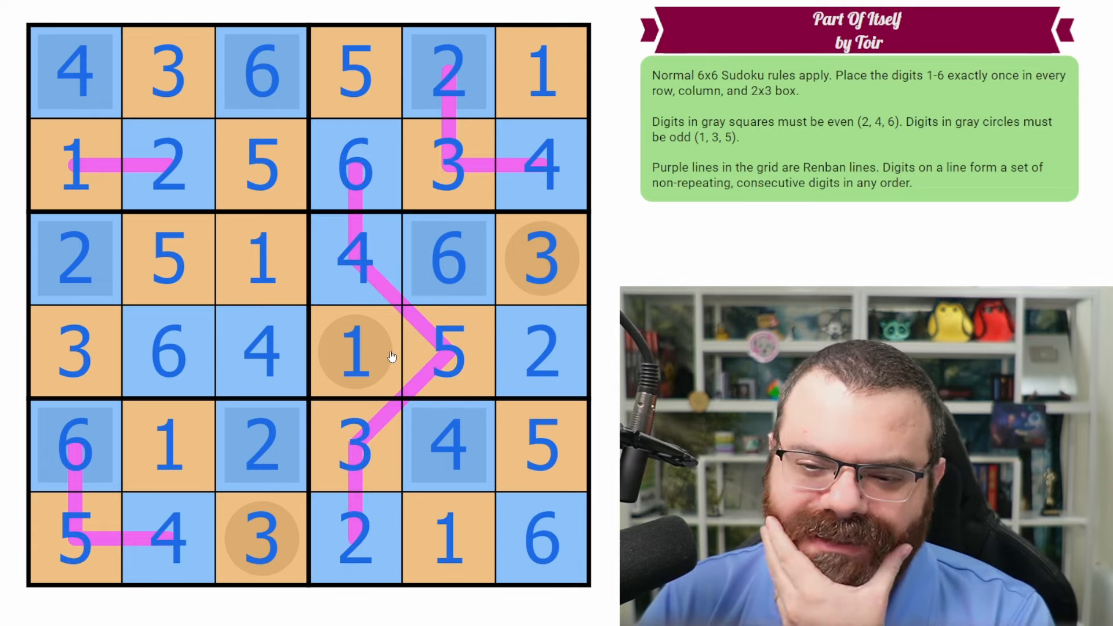
pyautogui.click(73, 164)
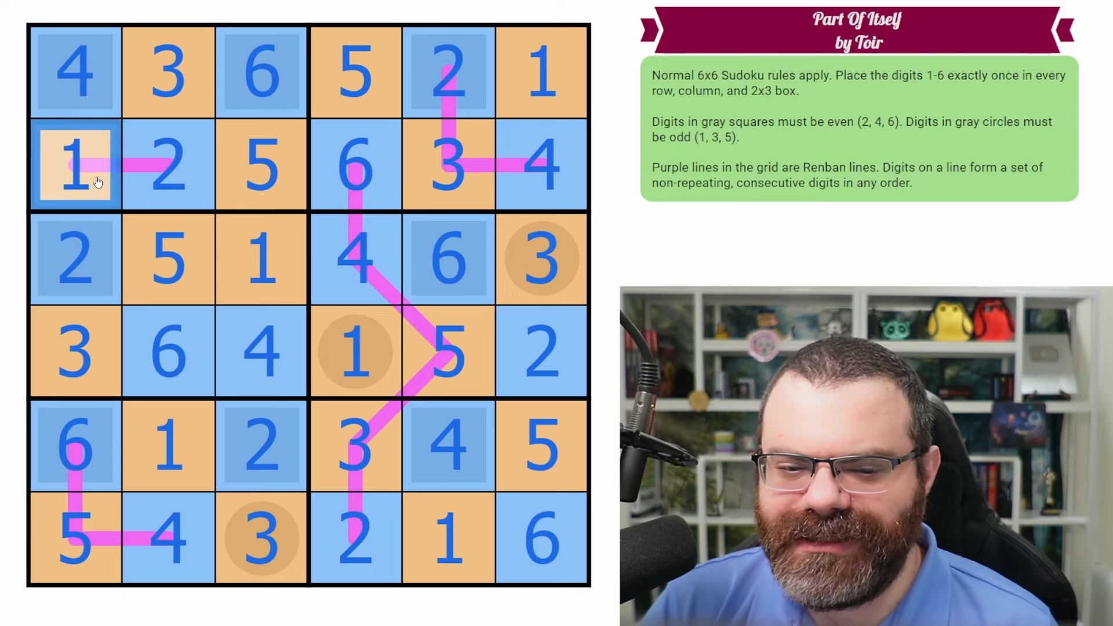